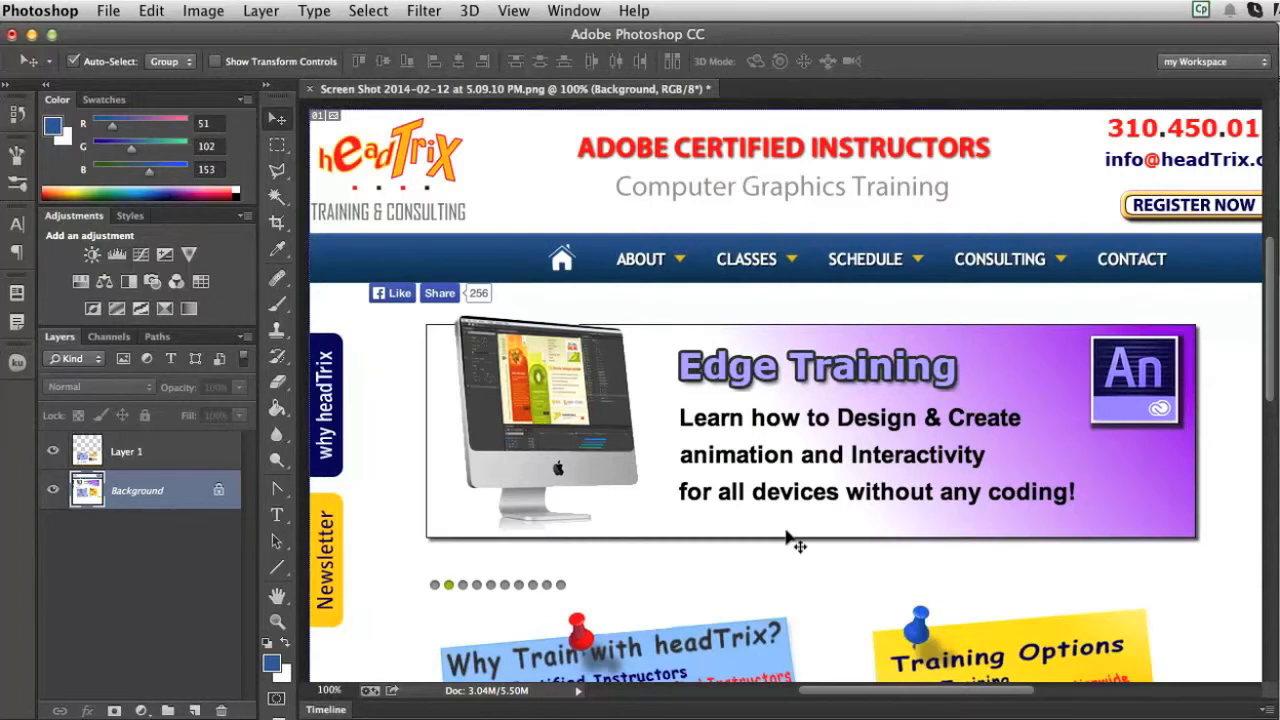
{"action": "mouse_move", "coordinate": [741, 538]}
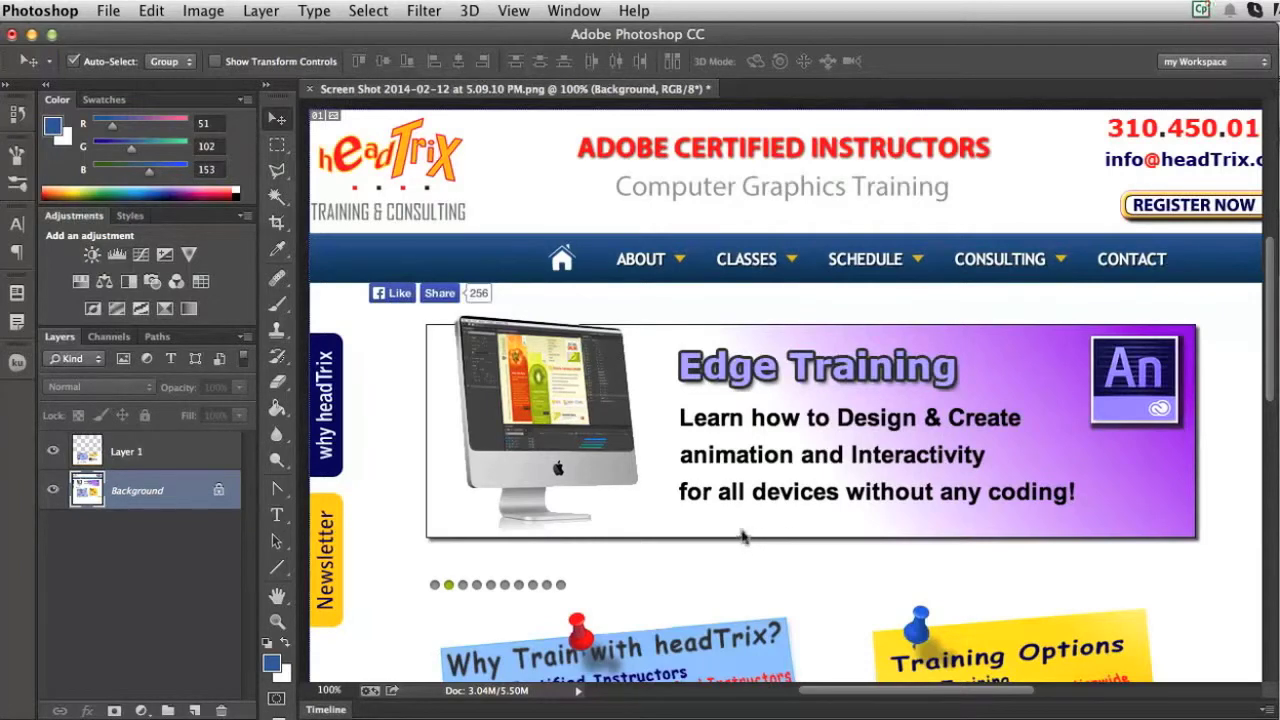
{"action": "mouse_move", "coordinate": [678, 515]}
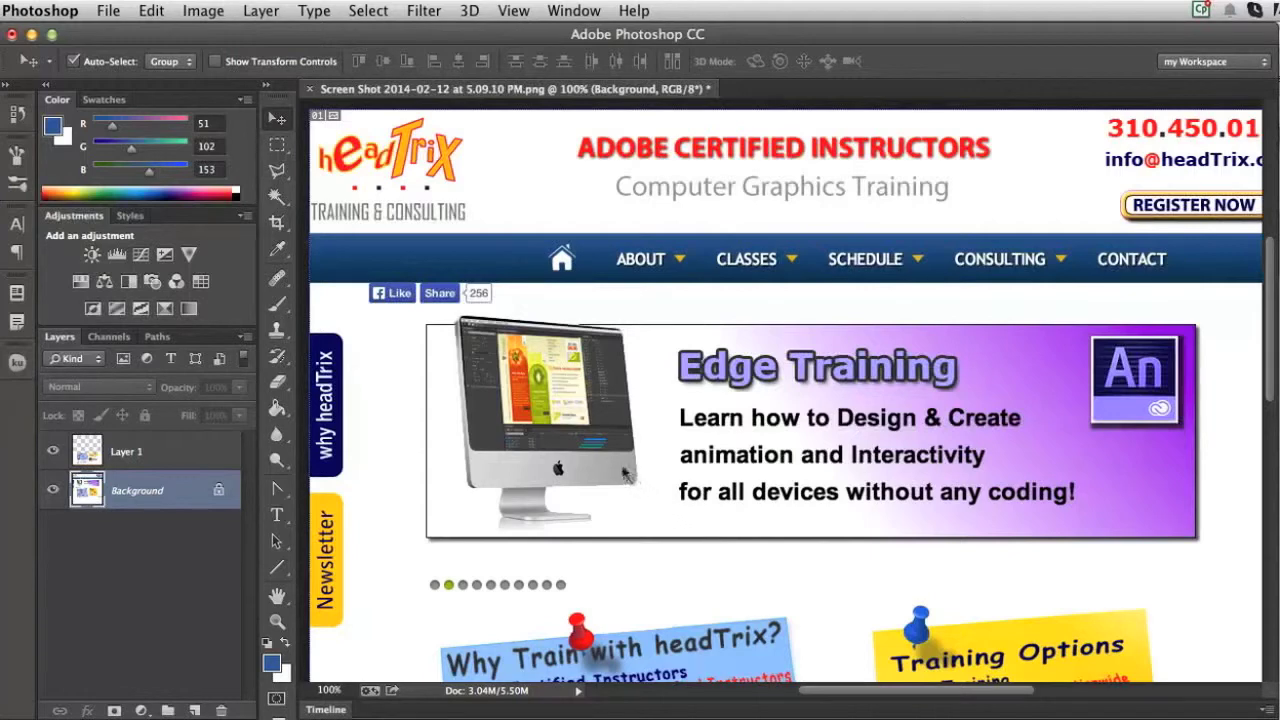
{"action": "mouse_move", "coordinate": [582, 410]}
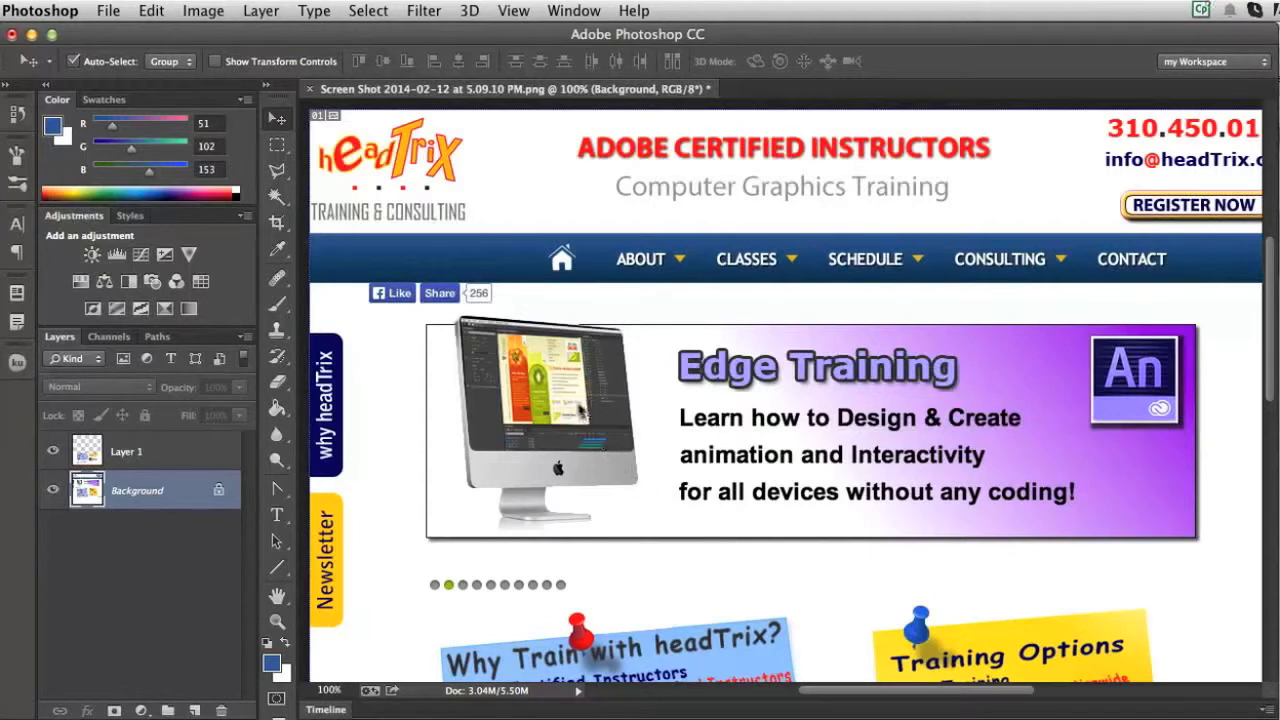
{"action": "mouse_move", "coordinate": [550, 330]}
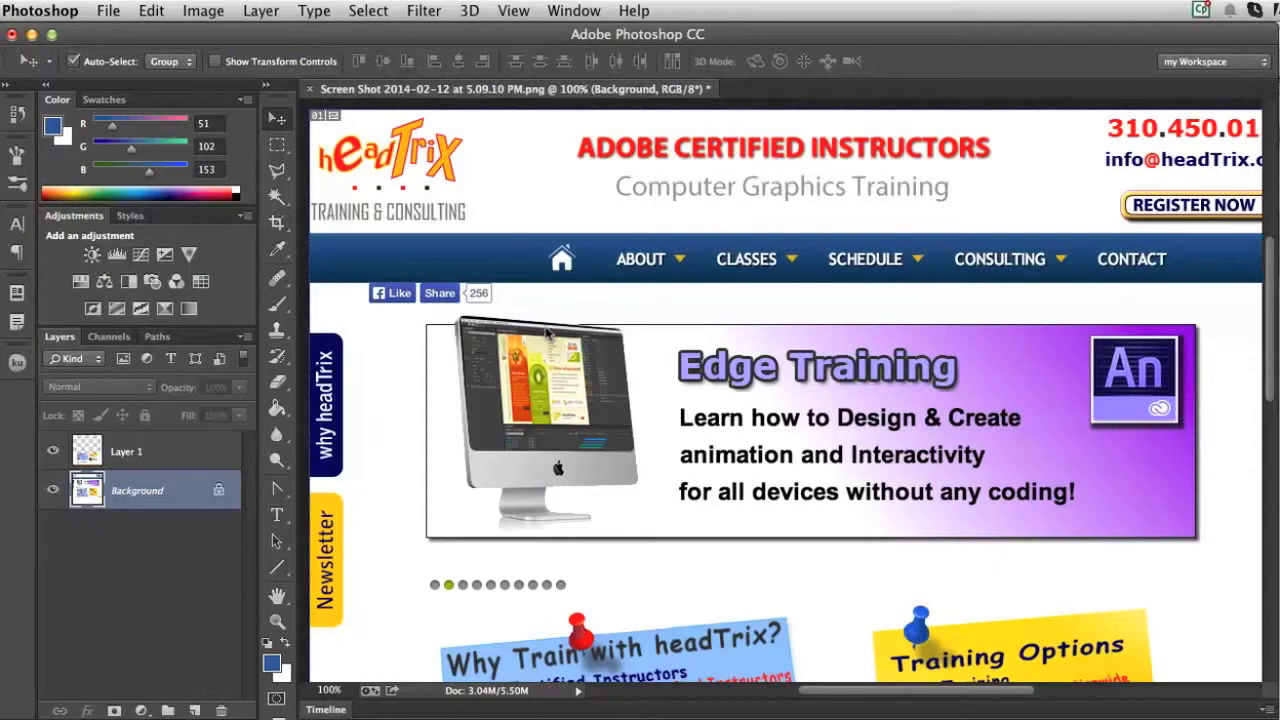
{"action": "mouse_move", "coordinate": [520, 230]}
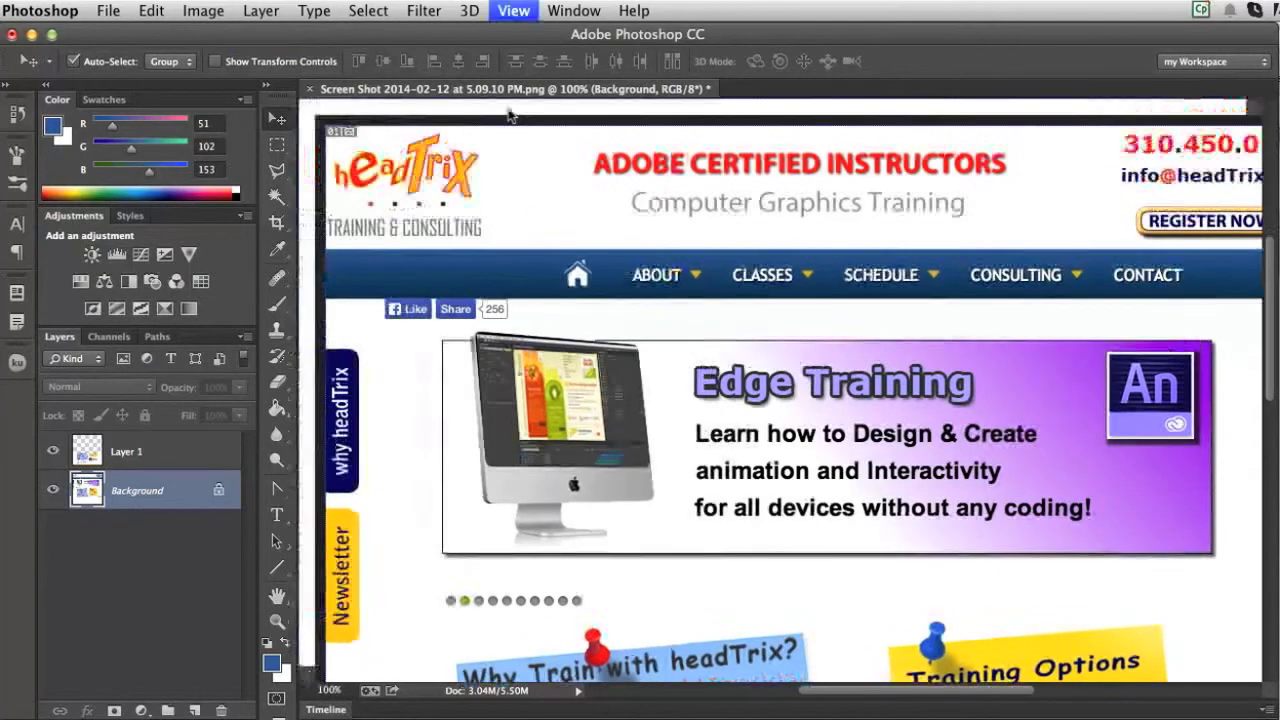
Drag a horizontal guide onto the navigation bar's top edge, near 123 px
{"action": "left_click", "coordinate": [513, 10]}
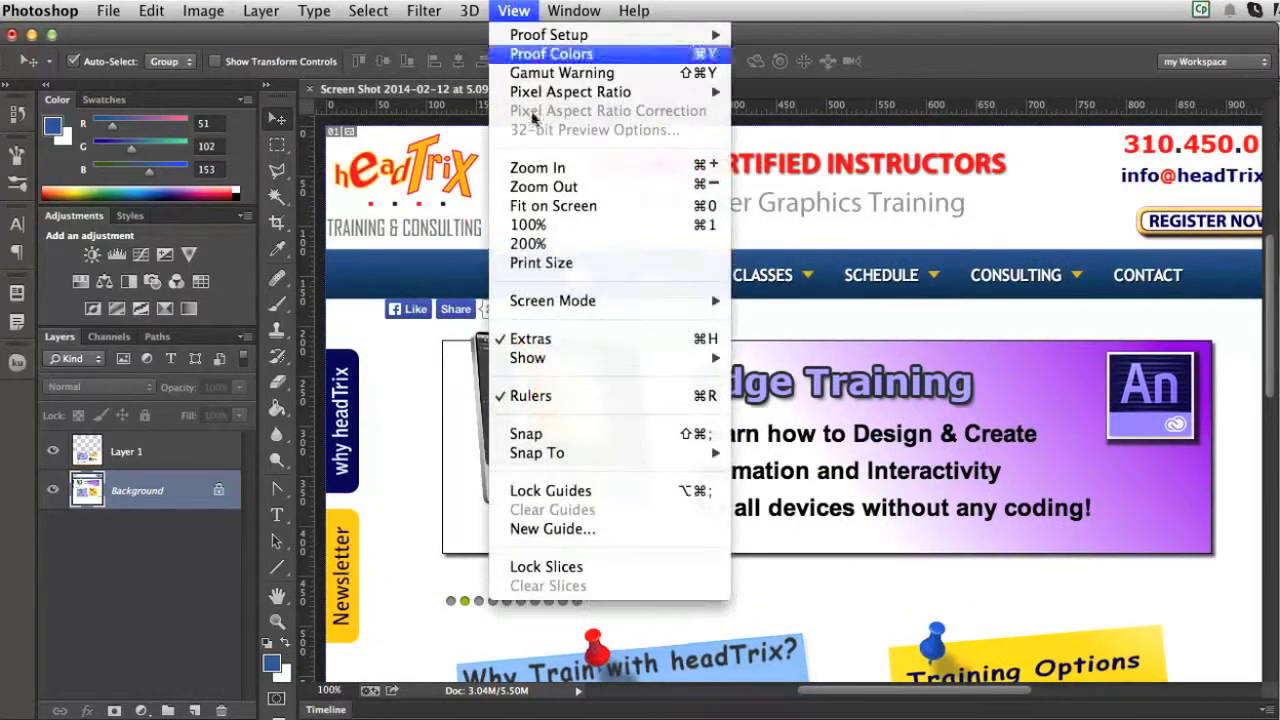
{"action": "mouse_move", "coordinate": [797, 110]}
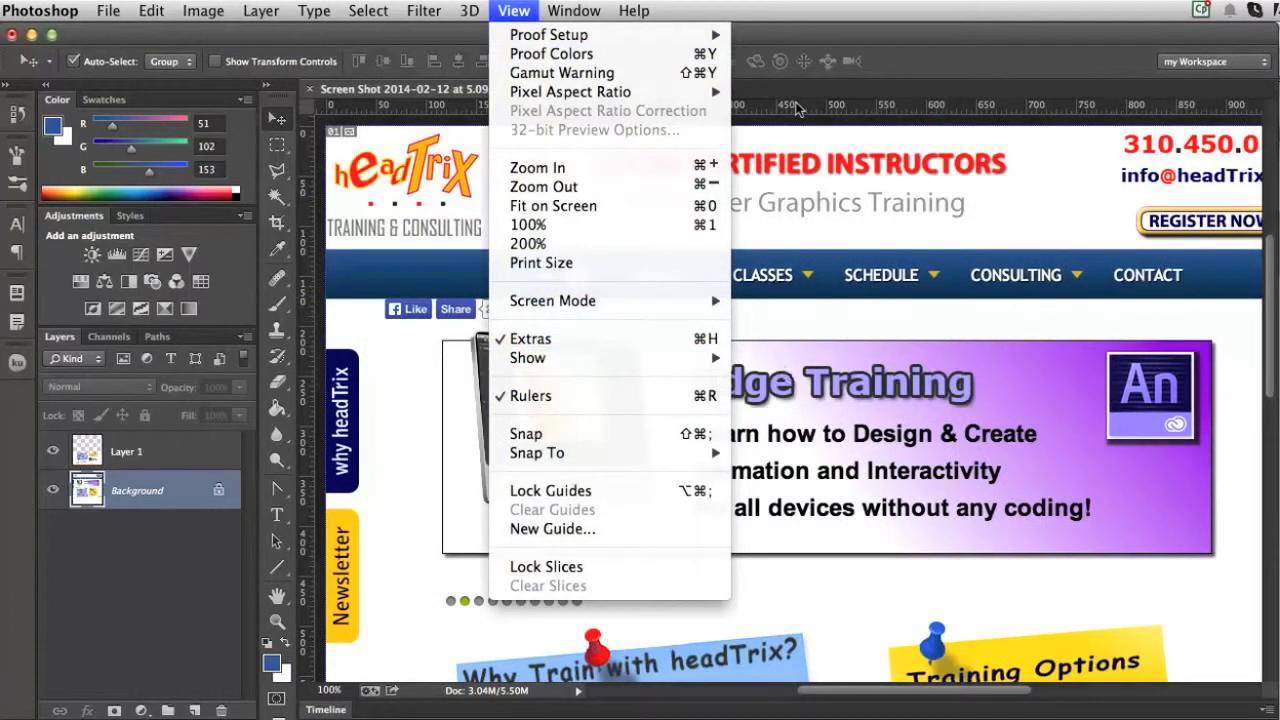
{"action": "left_click", "coordinate": [528, 243]}
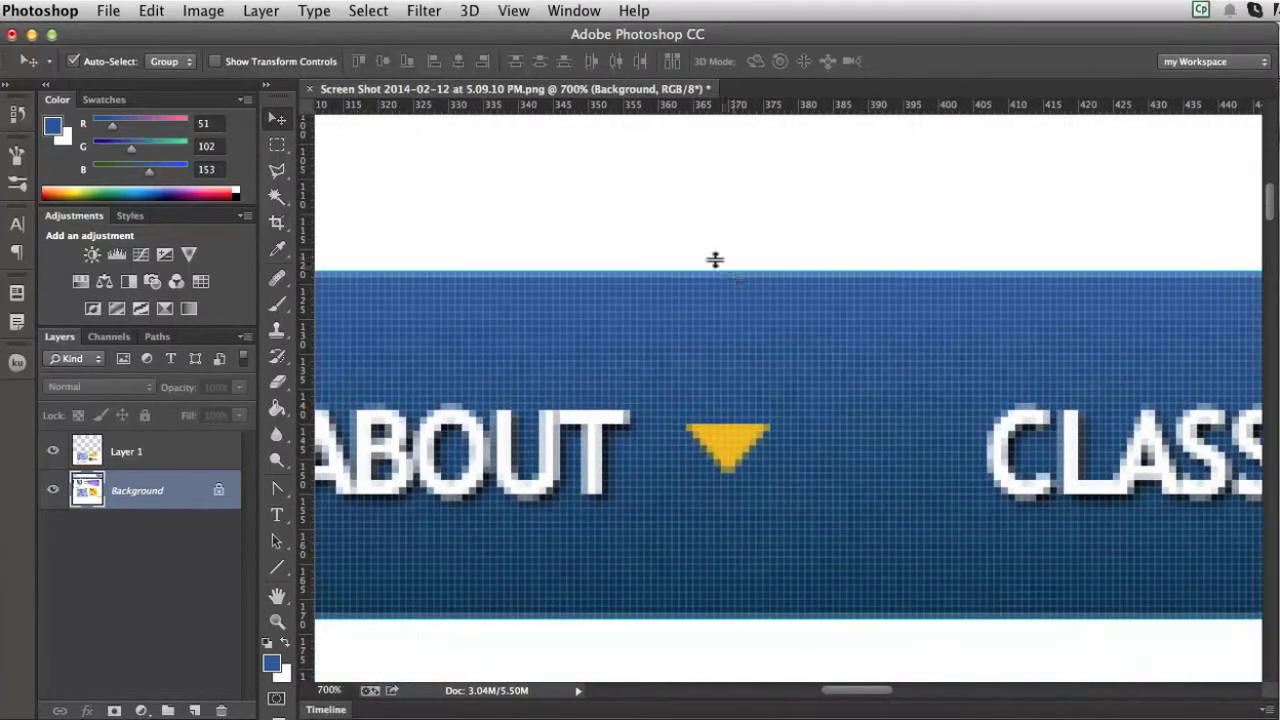
{"action": "left_click_drag", "start_coordinate": [715, 275], "coordinate": [715, 270]}
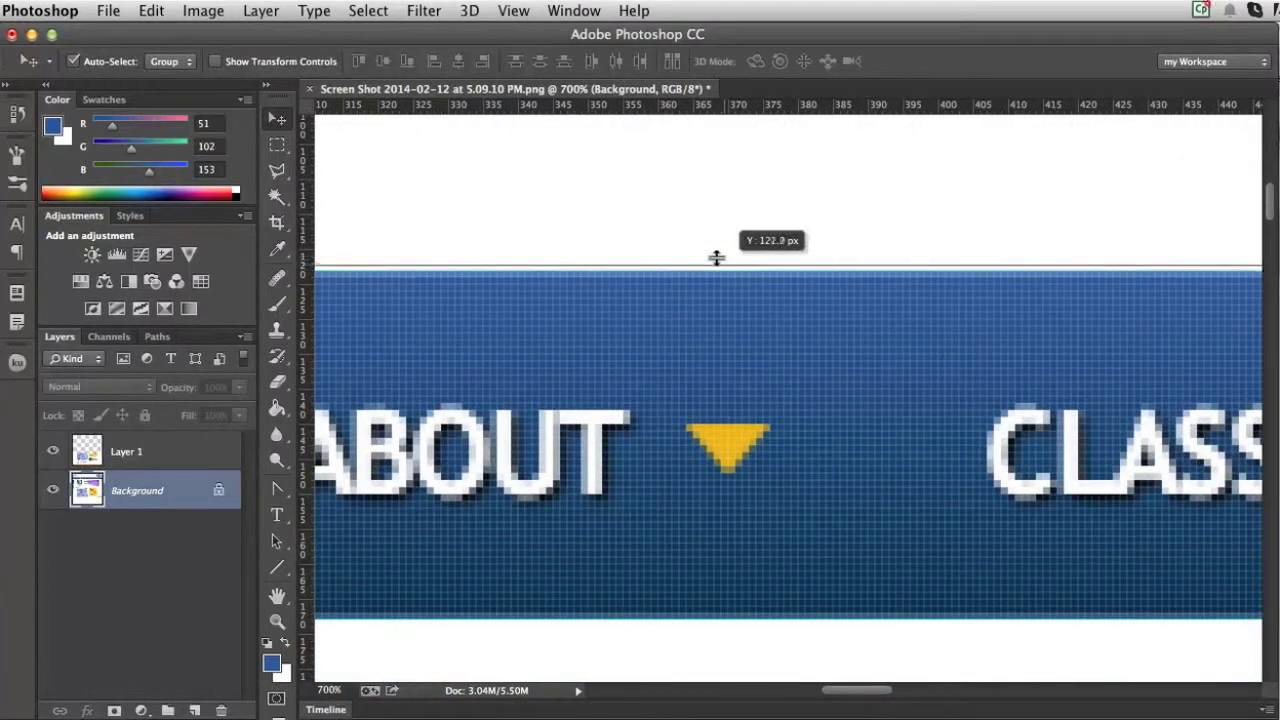
{"action": "left_click_drag", "start_coordinate": [716, 258], "coordinate": [716, 263]}
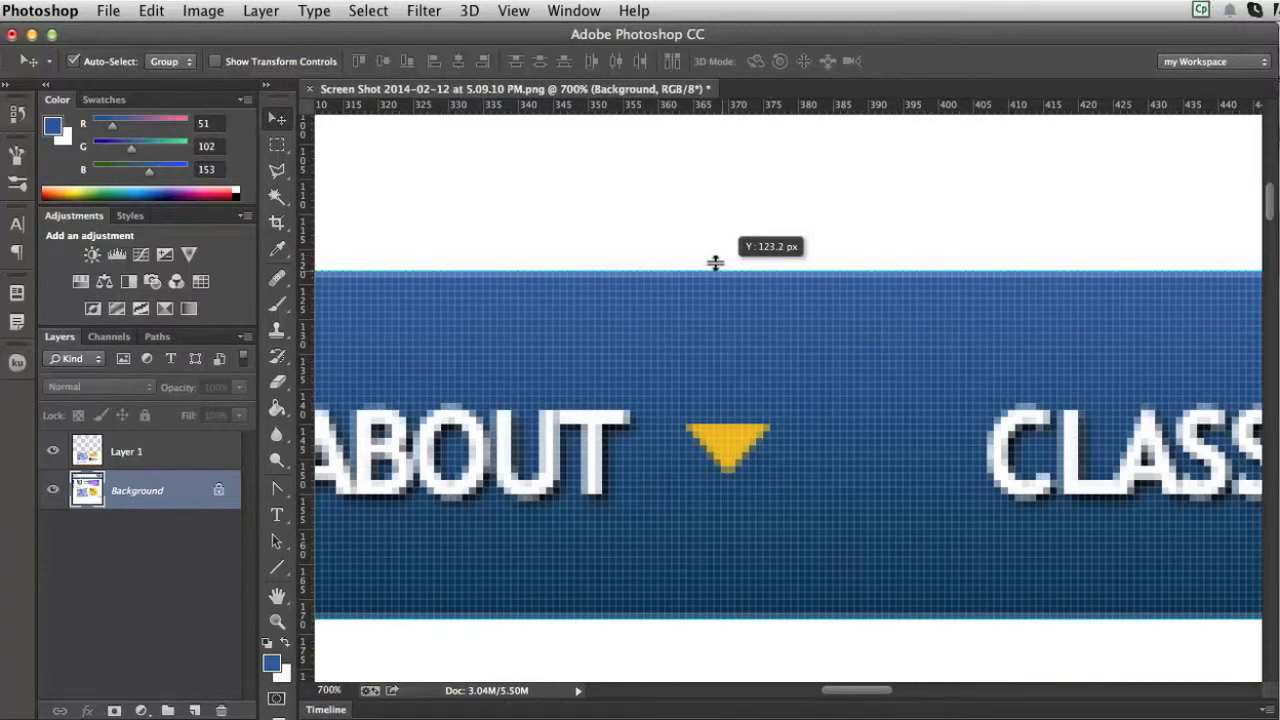
{"action": "mouse_move", "coordinate": [717, 608]}
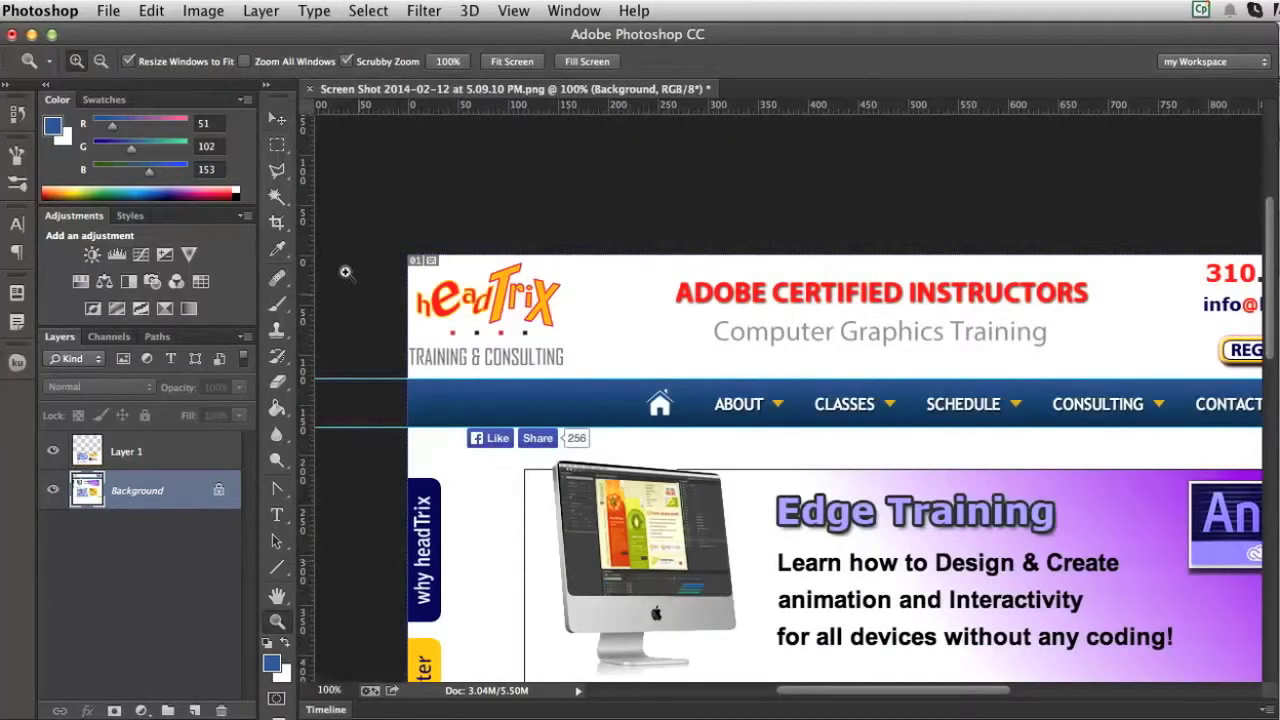
Add horizontal guides near 490 px and 755 px and a vertical guide near 539 px
{"action": "scroll", "scroll_direction": "down", "scroll_amount": 3}
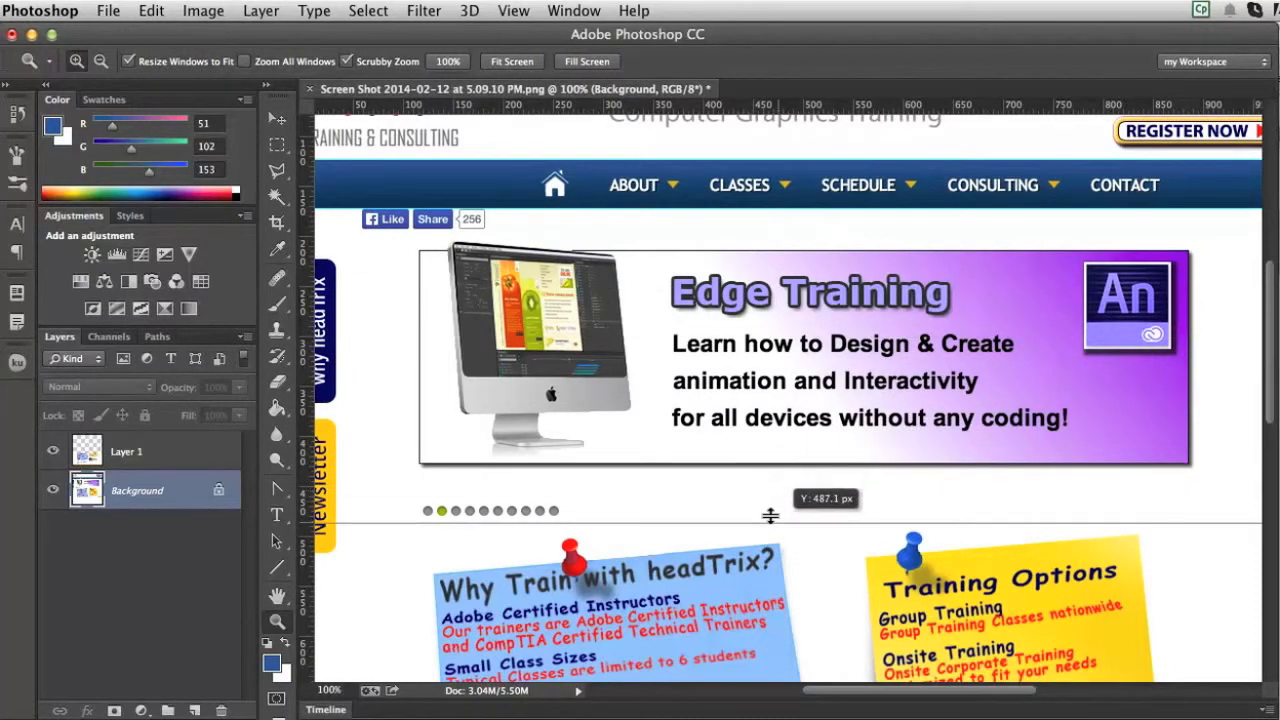
{"action": "left_click_drag", "start_coordinate": [770, 518], "coordinate": [770, 524]}
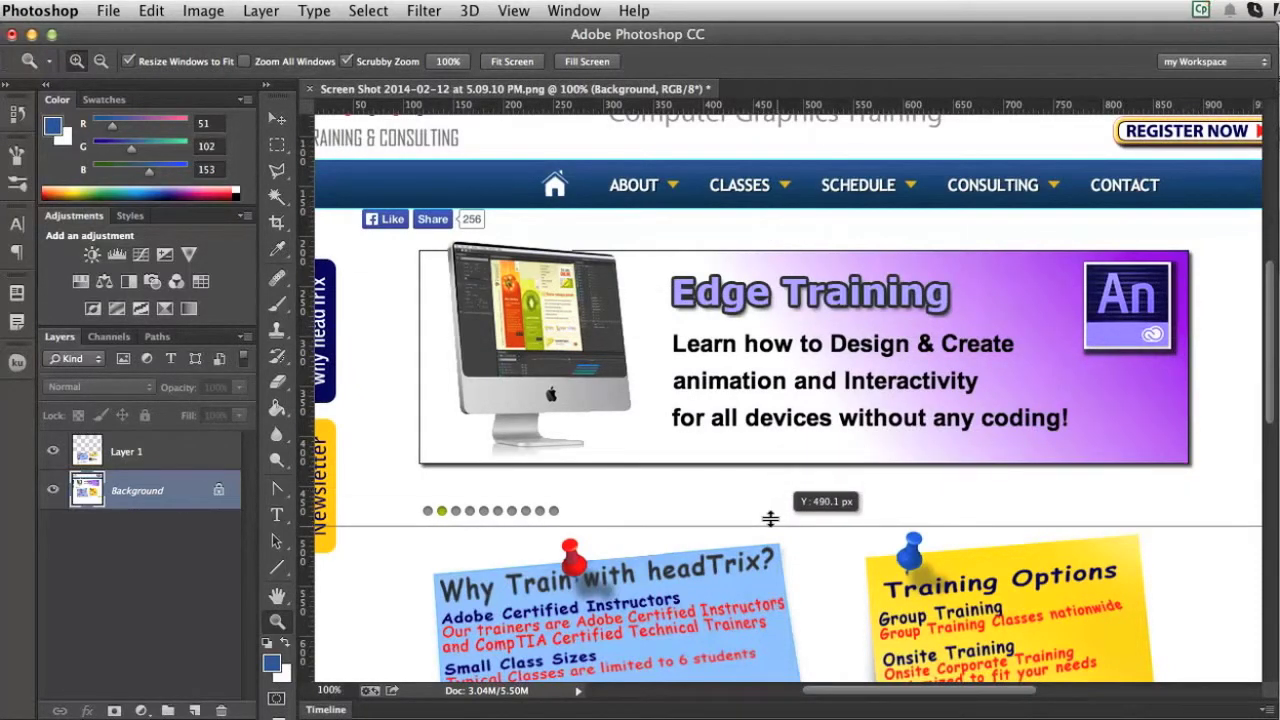
{"action": "scroll", "scroll_direction": "down", "scroll_amount": 3}
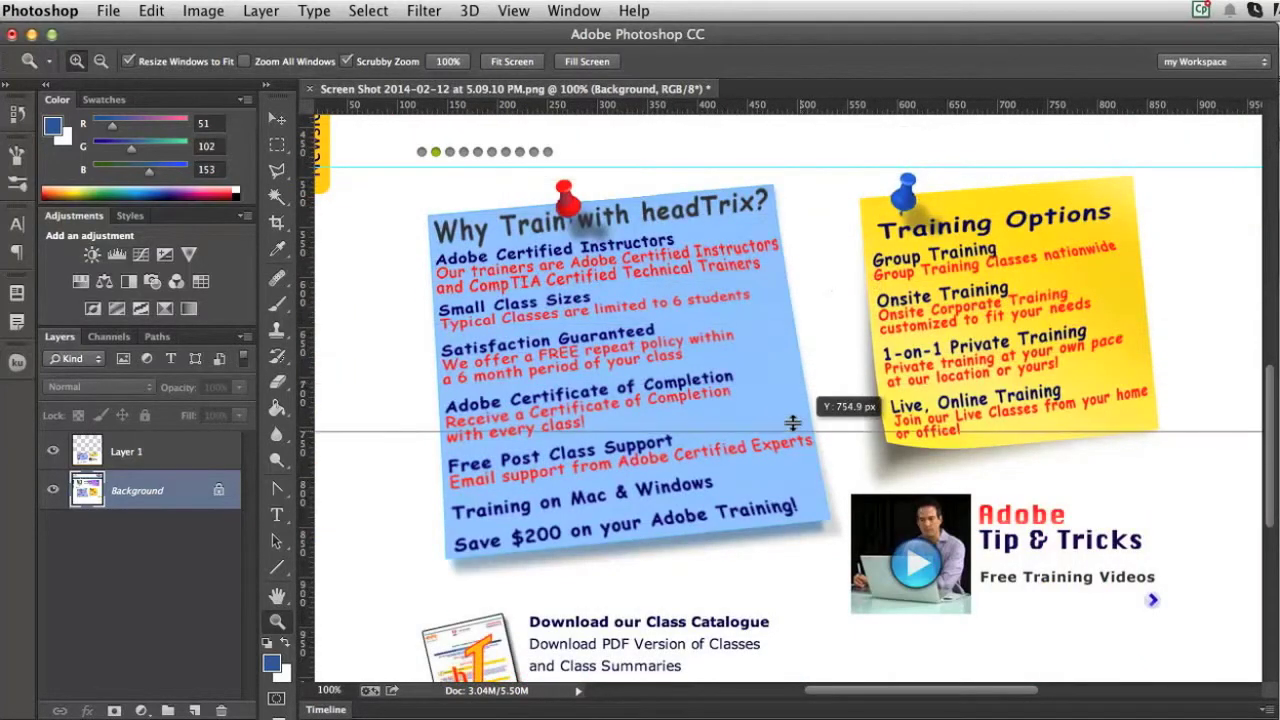
{"action": "left_click_drag", "start_coordinate": [793, 423], "coordinate": [797, 600]}
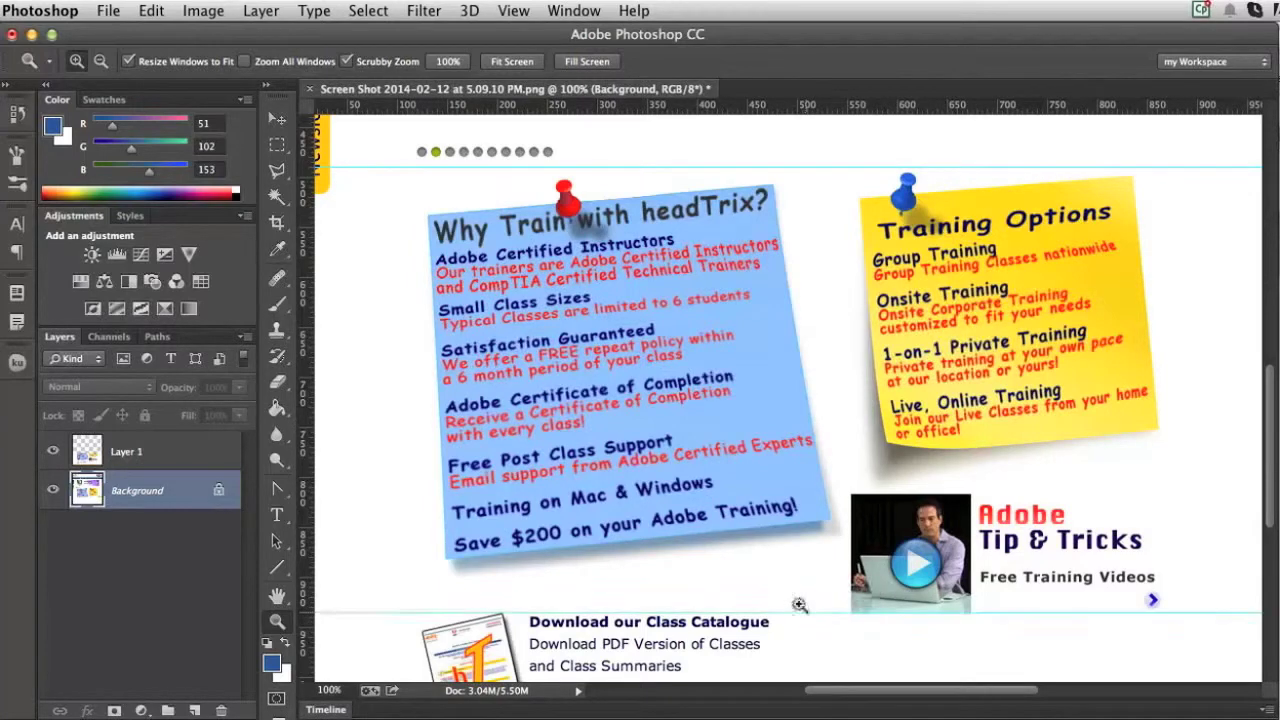
{"action": "mouse_move", "coordinate": [798, 605]}
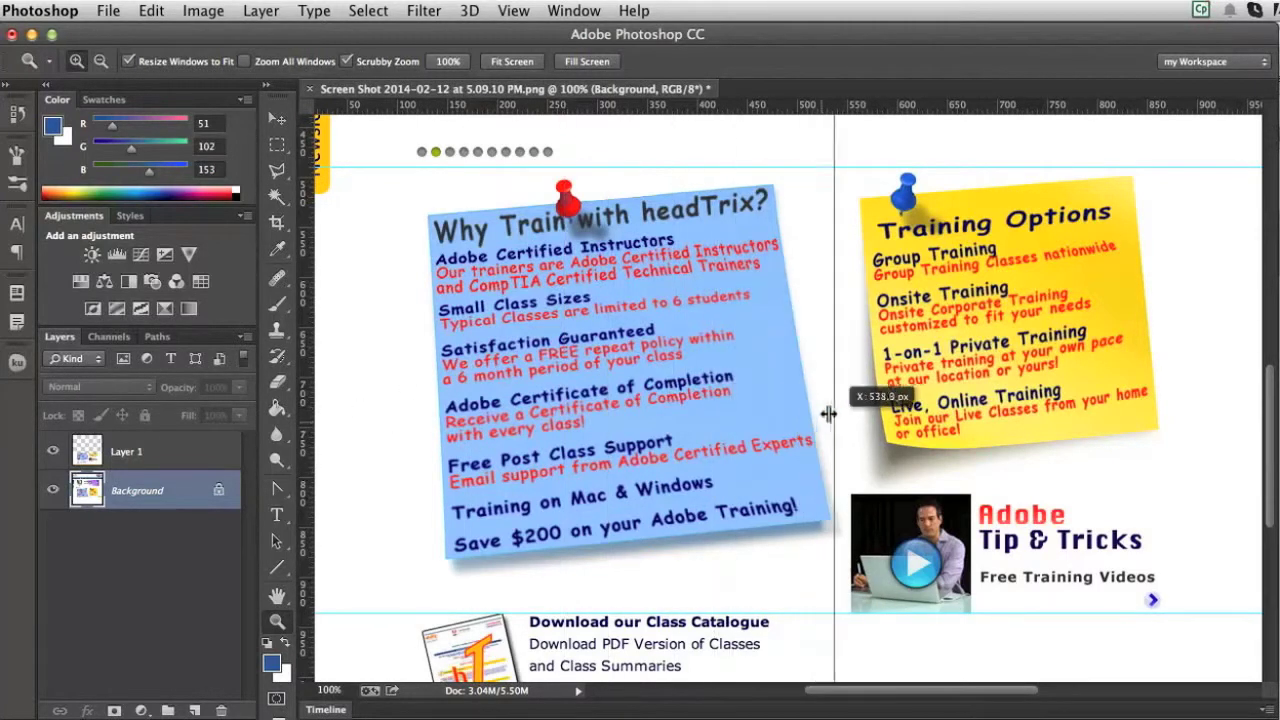
{"action": "left_click_drag", "start_coordinate": [830, 405], "coordinate": [848, 405]}
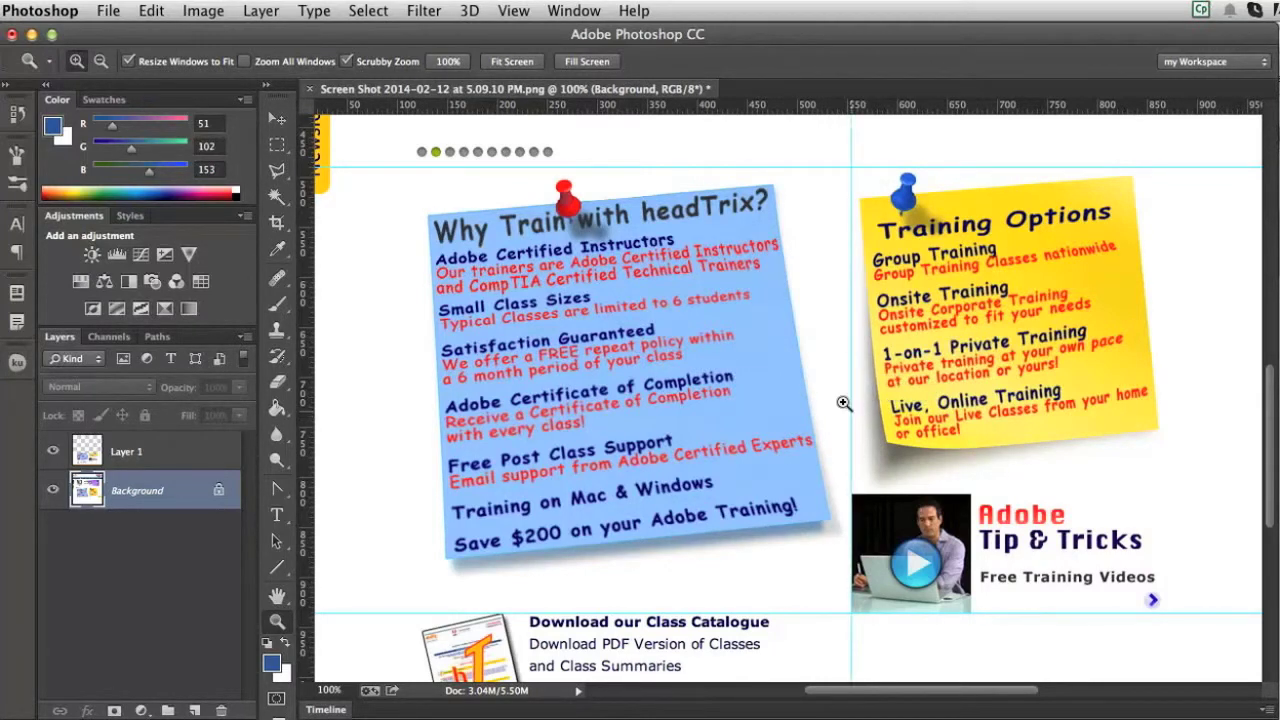
{"action": "left_click", "coordinate": [513, 11]}
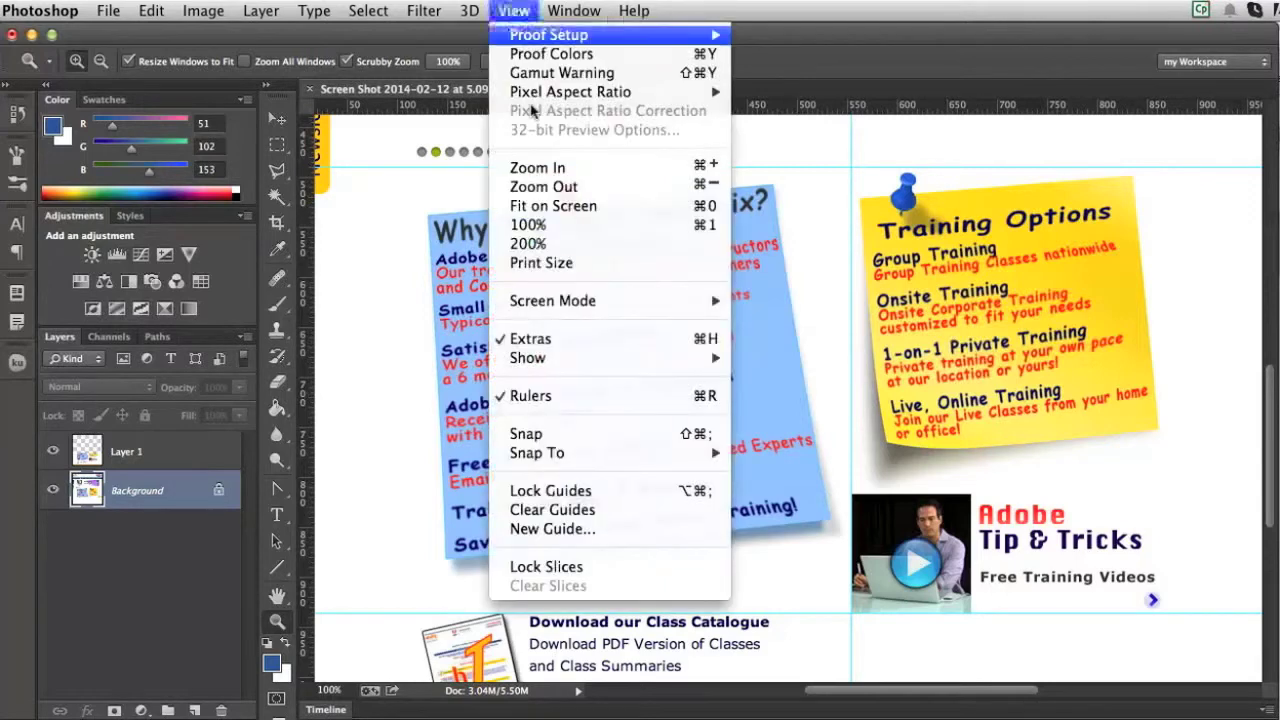
{"action": "mouse_move", "coordinate": [537, 453]}
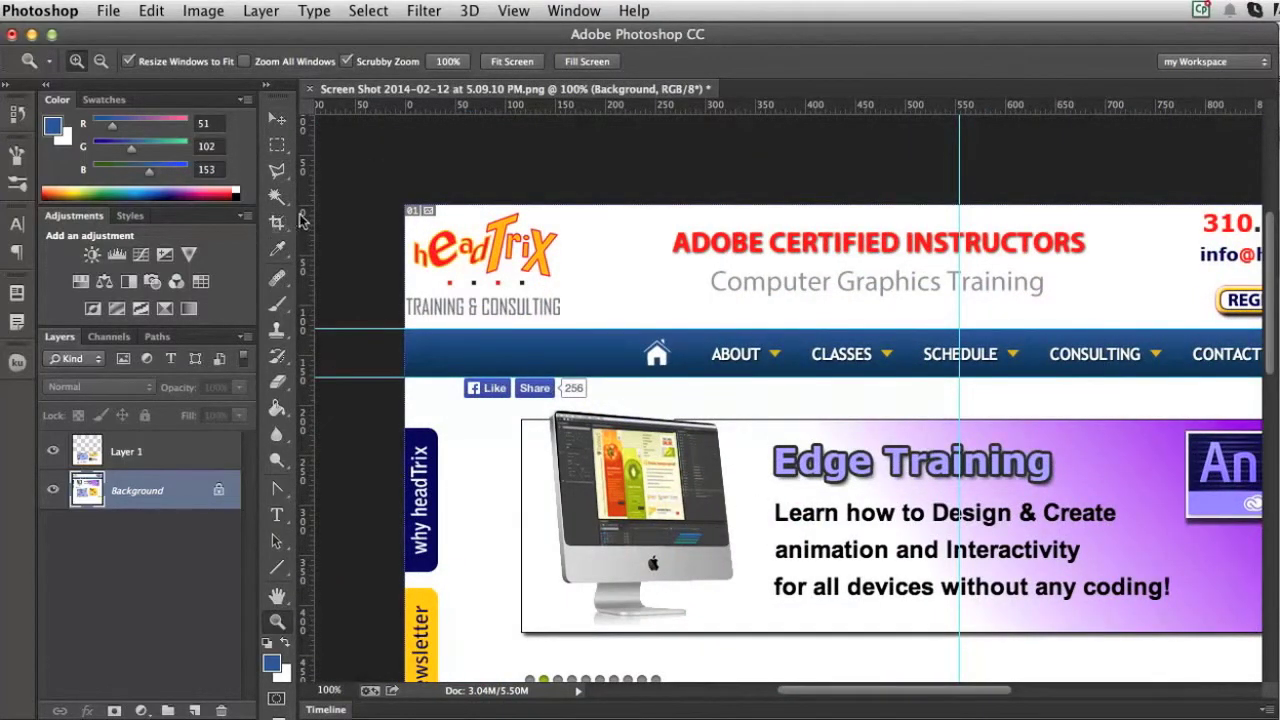
Switch to the Slice Tool to cut the header, nav bar and banner
{"action": "left_click", "coordinate": [277, 224]}
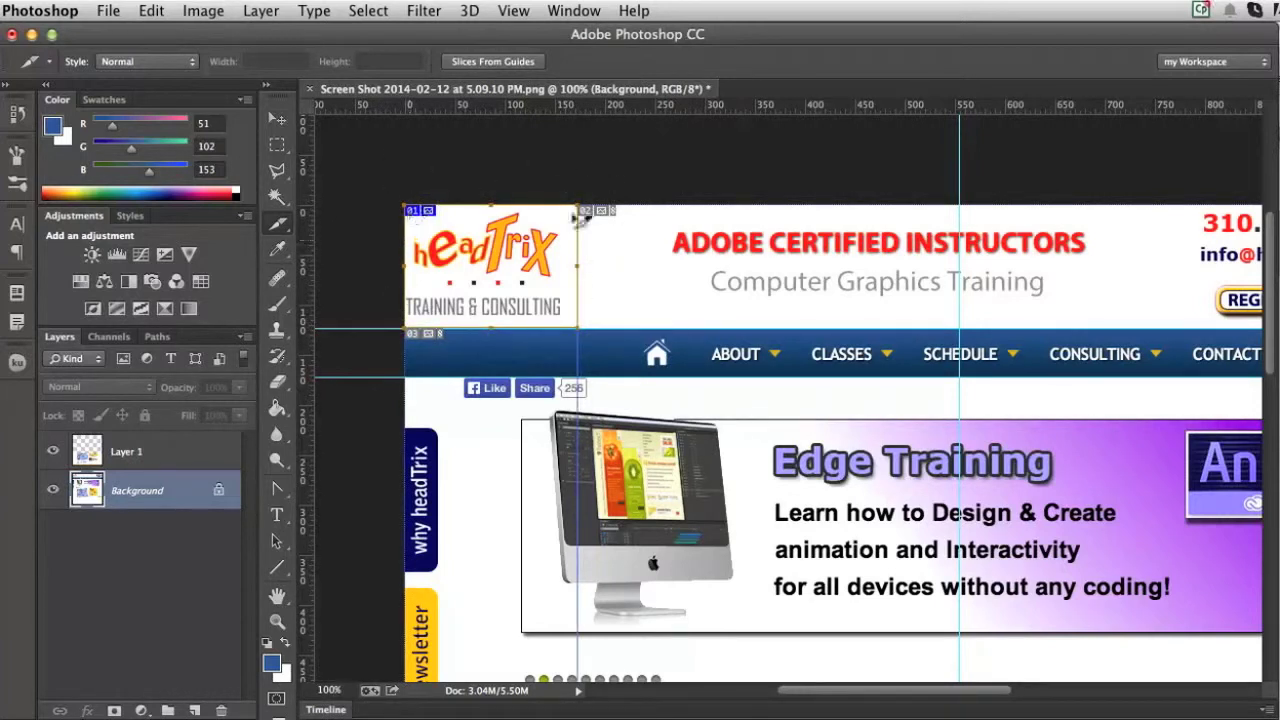
{"action": "mouse_move", "coordinate": [580, 185]}
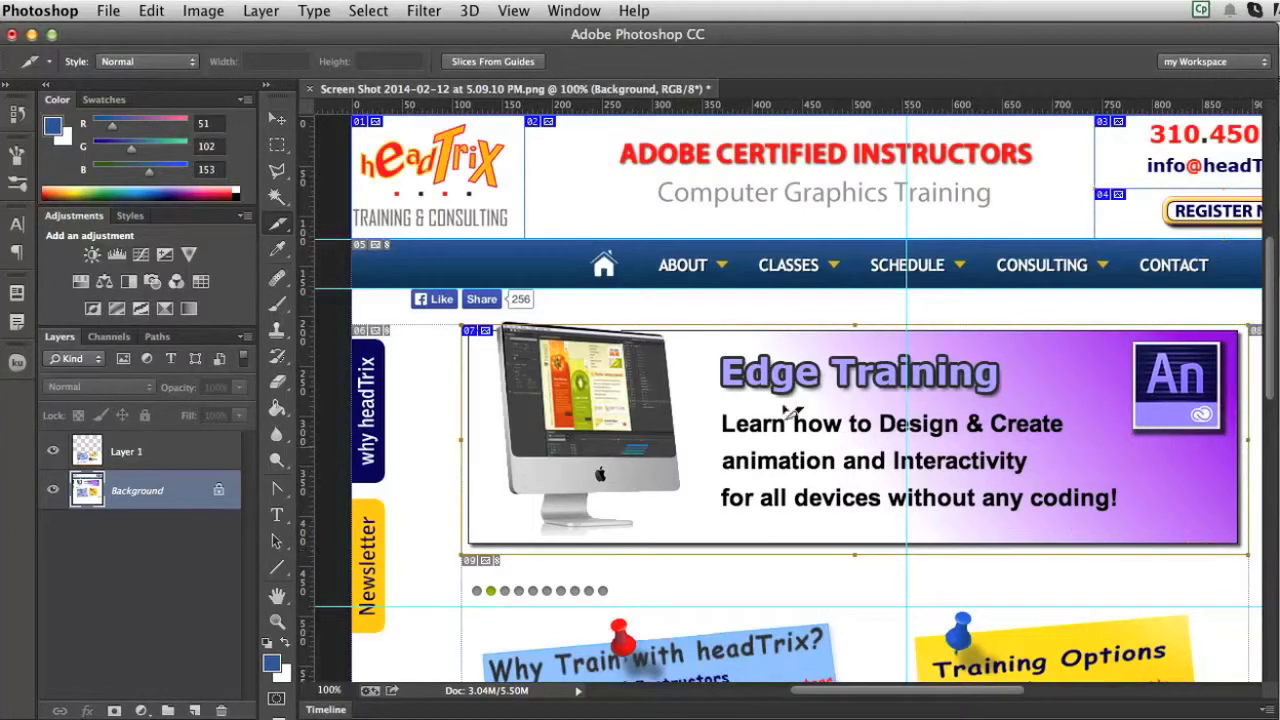
{"action": "mouse_move", "coordinate": [845, 310]}
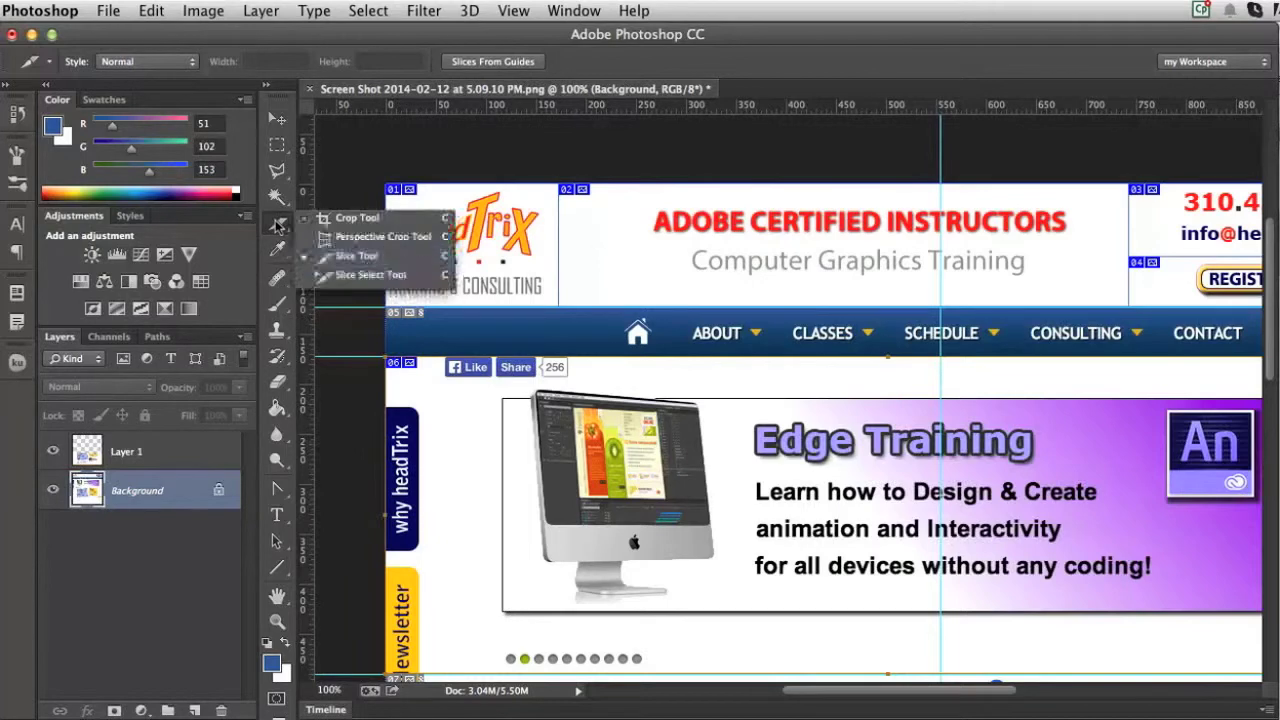
{"action": "mouse_move", "coordinate": [372, 275]}
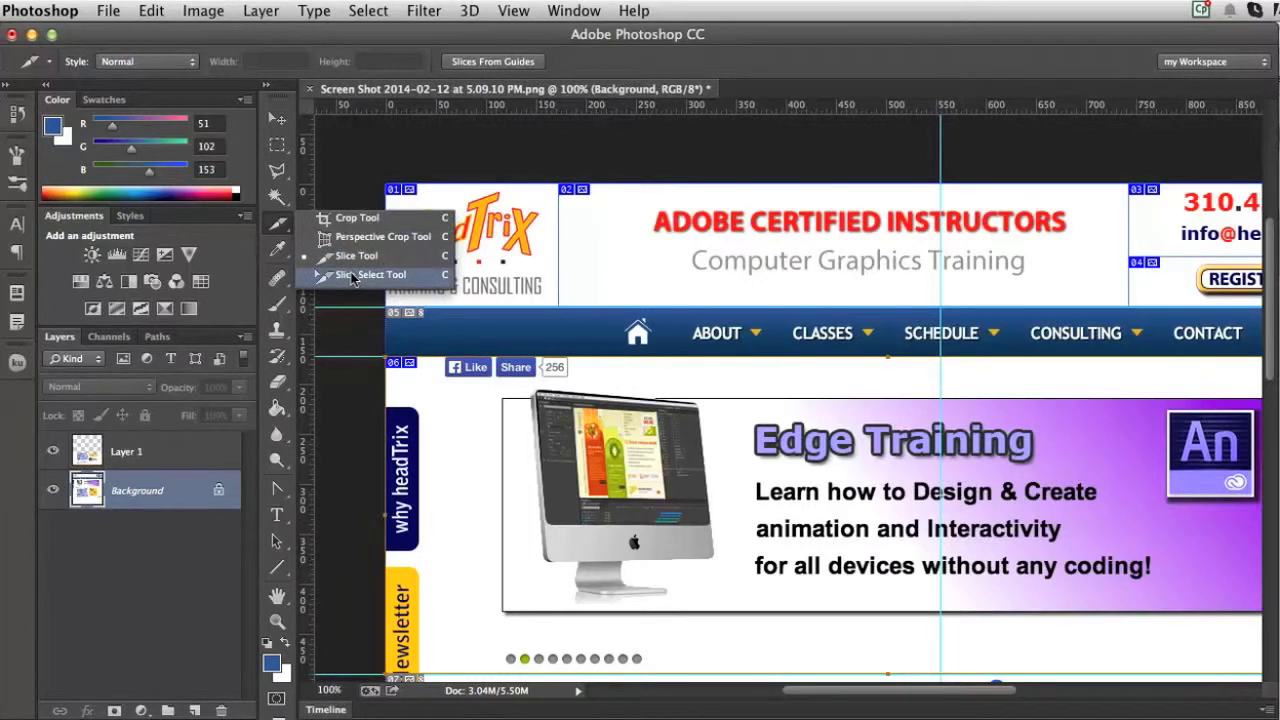
Choose the Slice Select Tool from the crop/slice tool group
{"action": "left_click", "coordinate": [373, 274]}
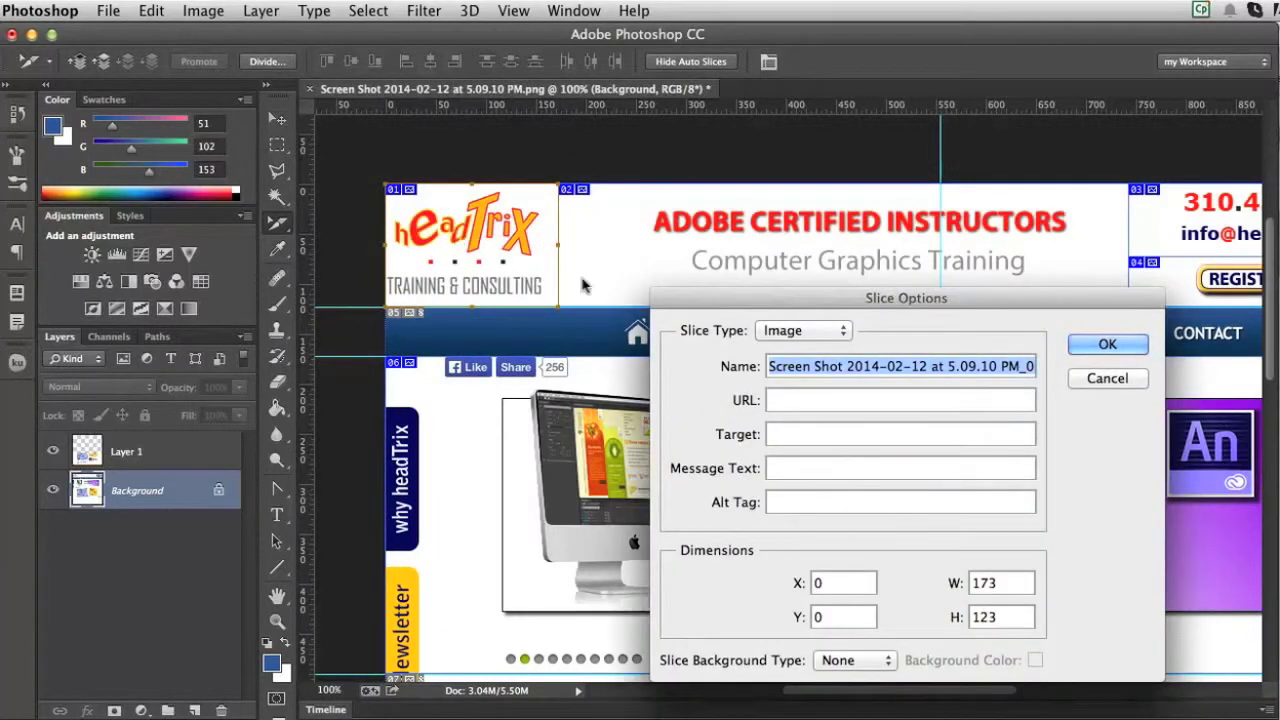
Name the slice 'logo', set URL to index.htm and alt text 'headTrix', then confirm
{"action": "left_click_drag", "start_coordinate": [906, 297], "coordinate": [781, 317]}
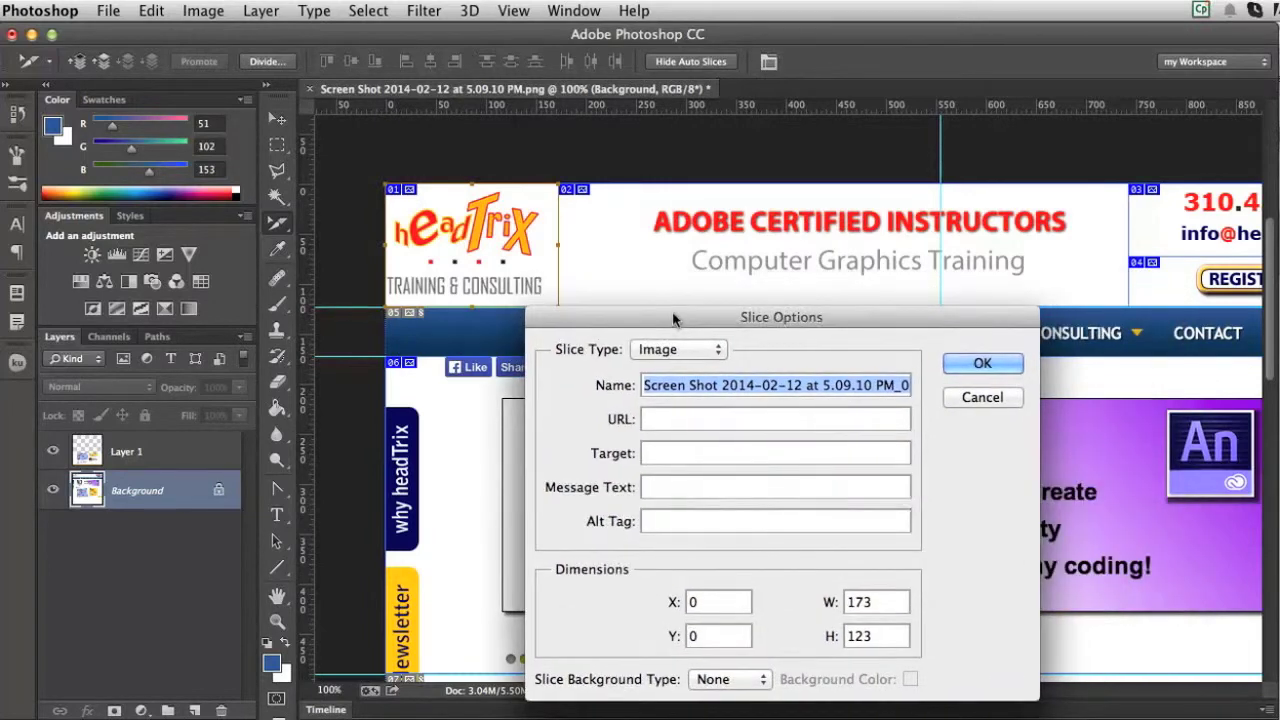
{"action": "type", "text": "logo"}
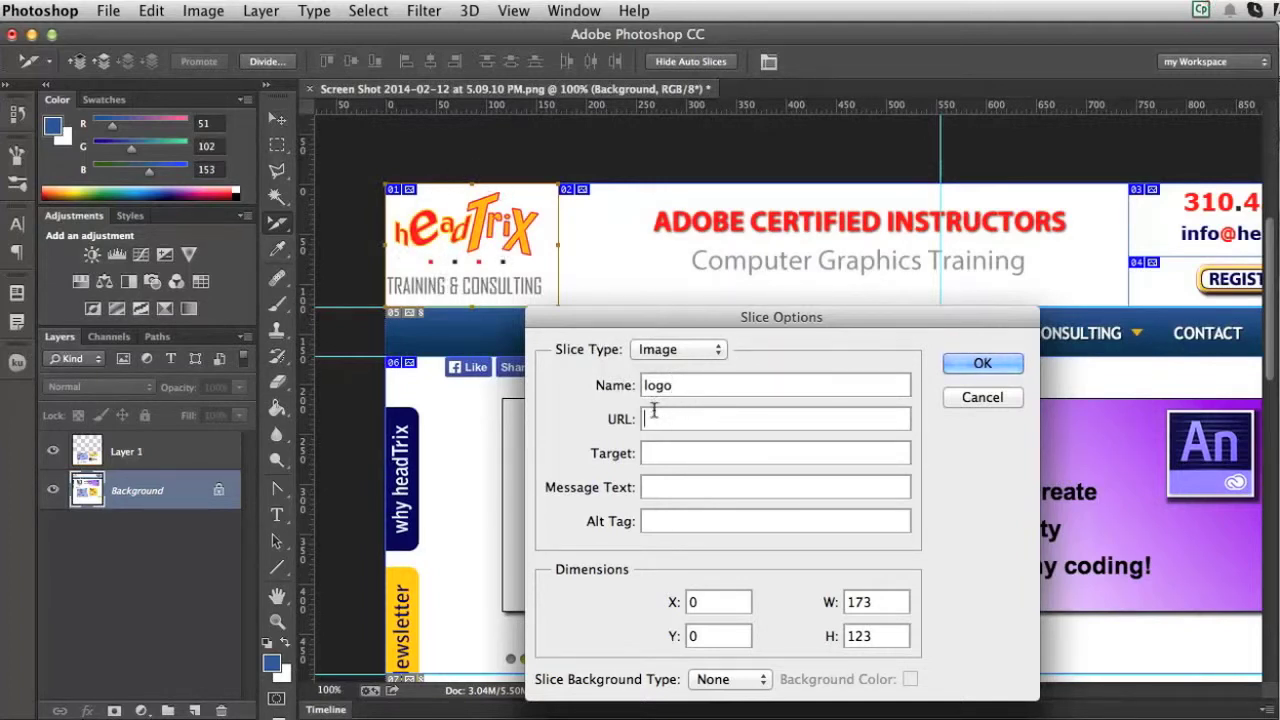
{"action": "mouse_move", "coordinate": [775, 418]}
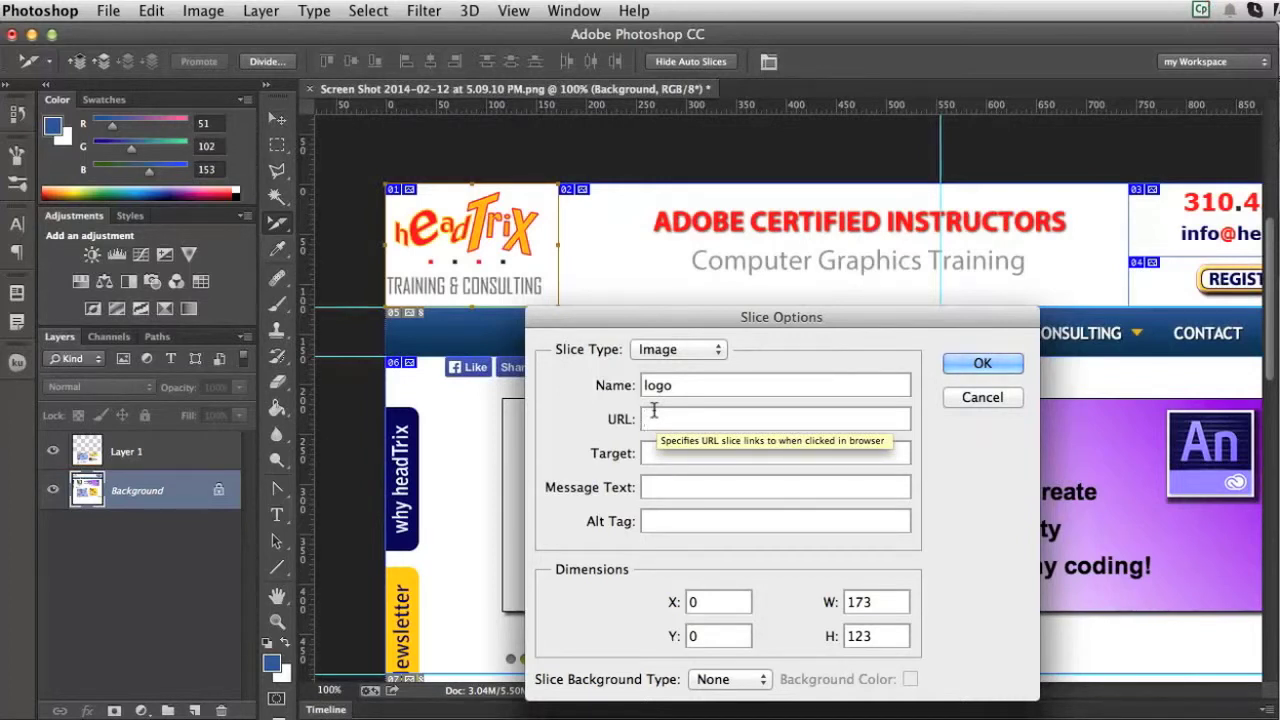
{"action": "type", "text": "index.htm"}
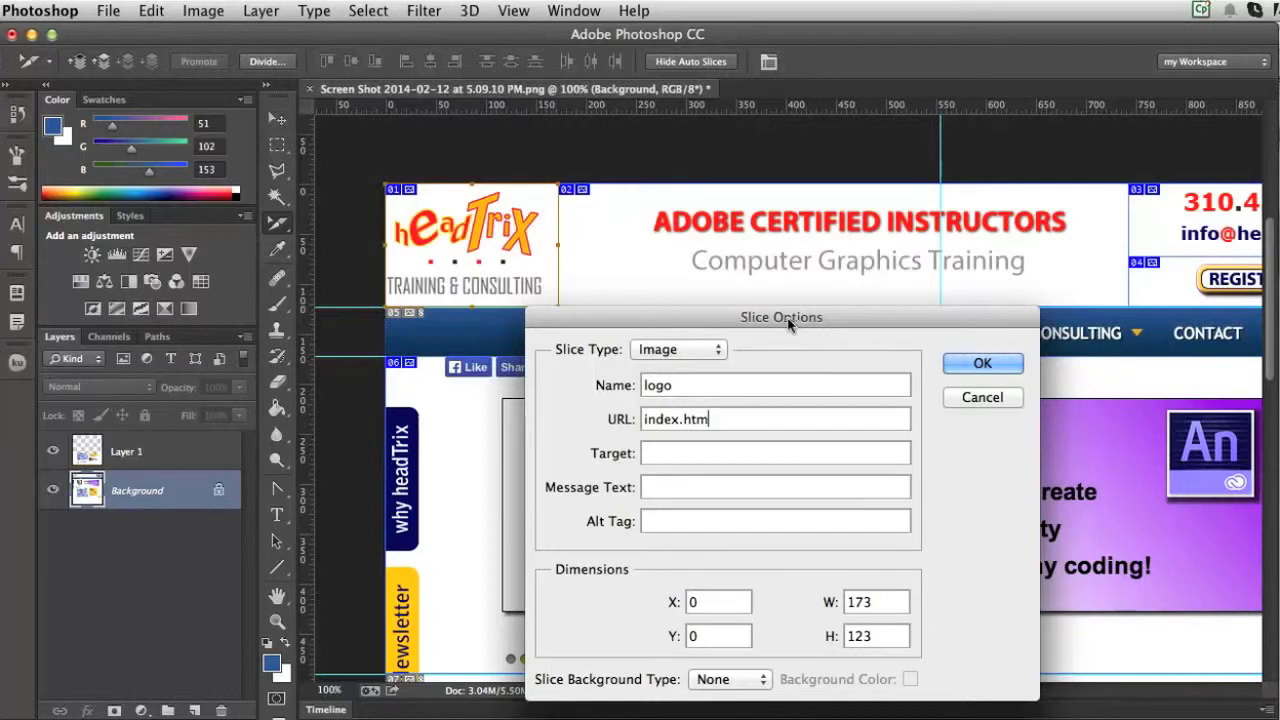
{"action": "mouse_move", "coordinate": [780, 345]}
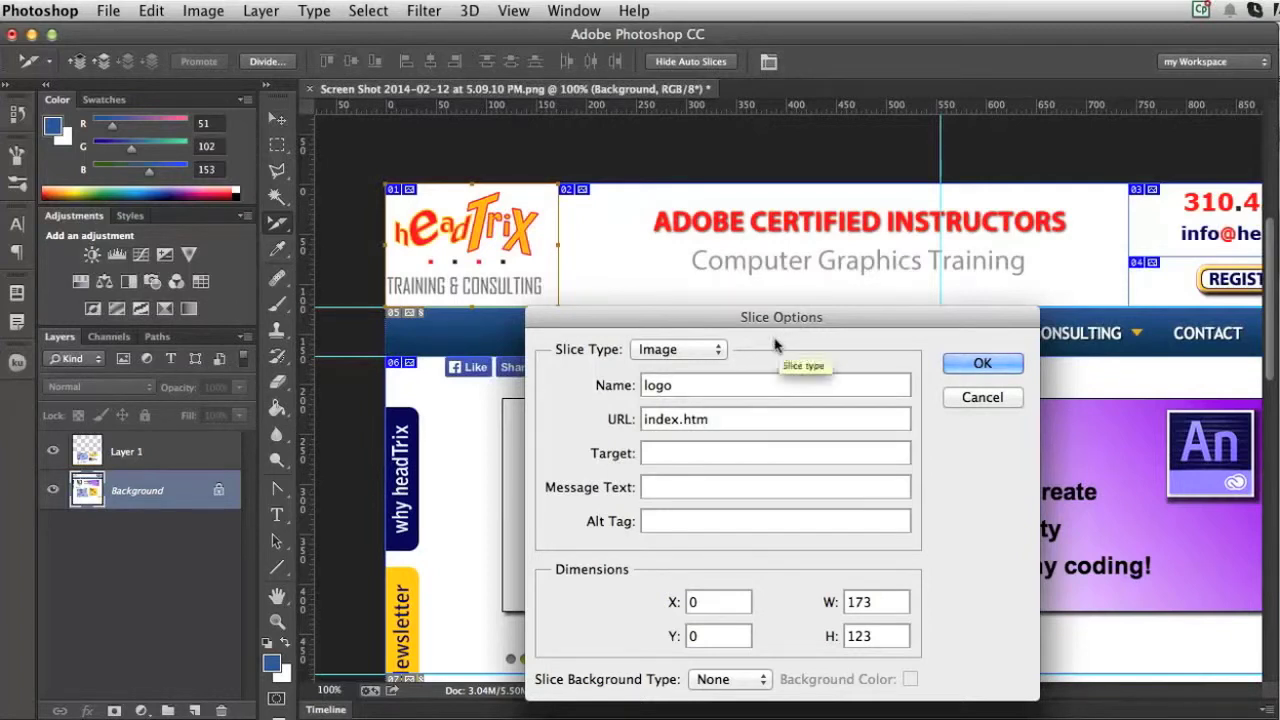
{"action": "mouse_move", "coordinate": [805, 339]}
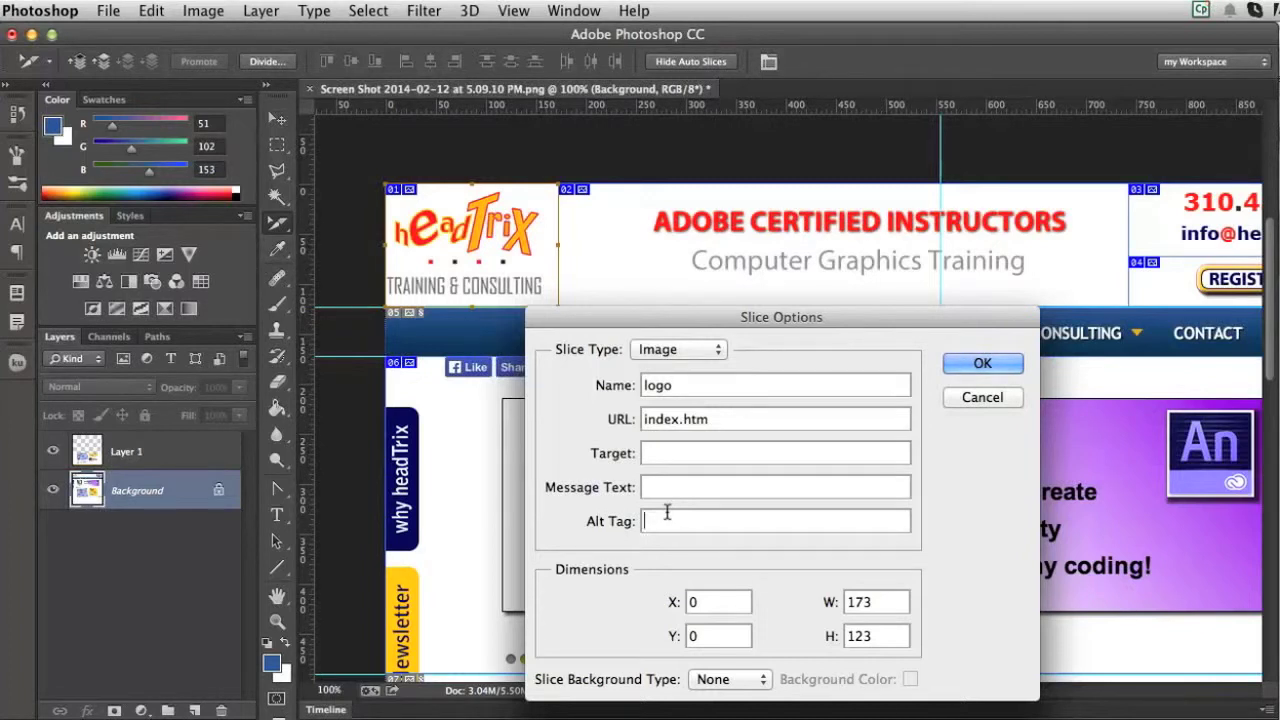
{"action": "type", "text": "headTrix"}
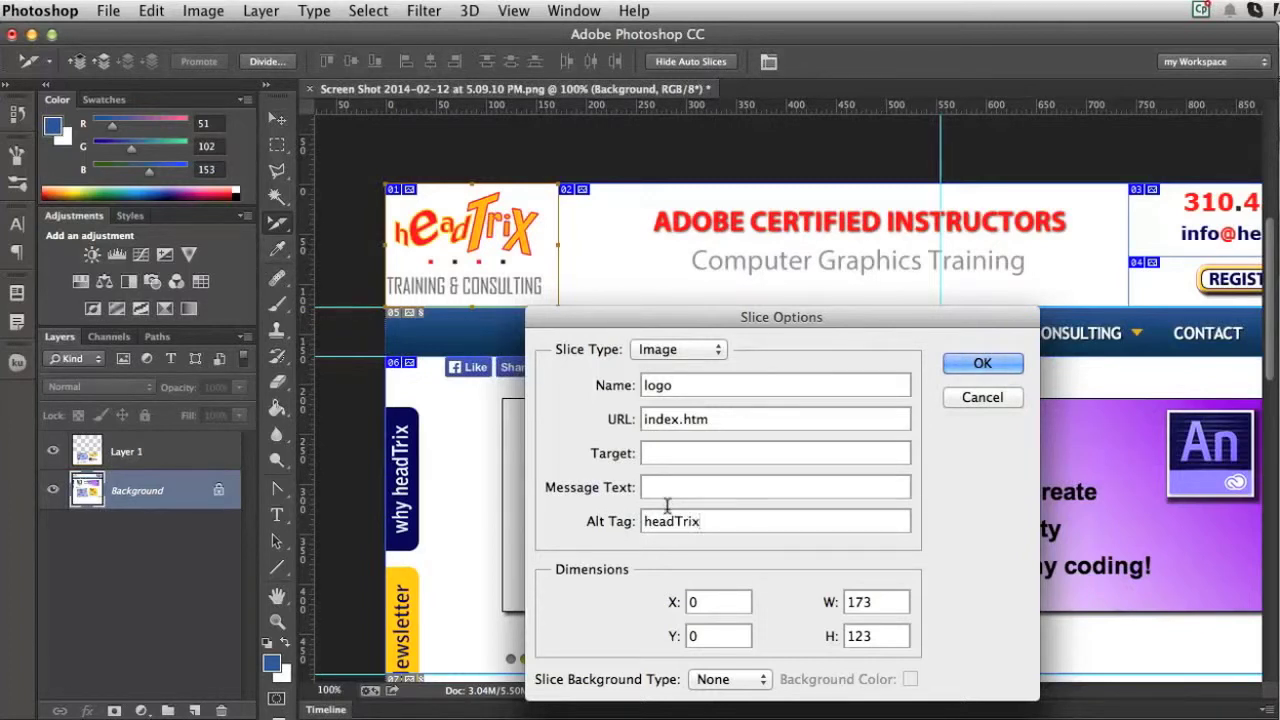
{"action": "left_click", "coordinate": [982, 363]}
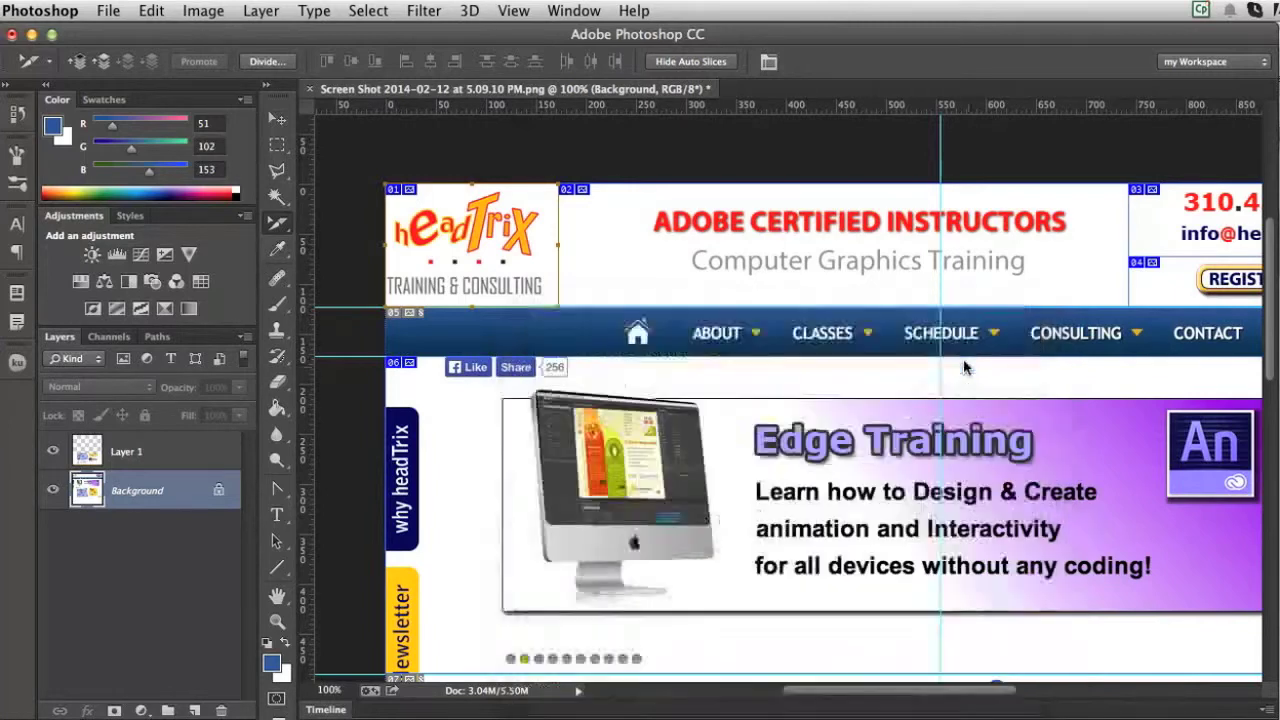
Name slice 02 'header' and give it Adobe Certified alt text
{"action": "left_click", "coordinate": [277, 224]}
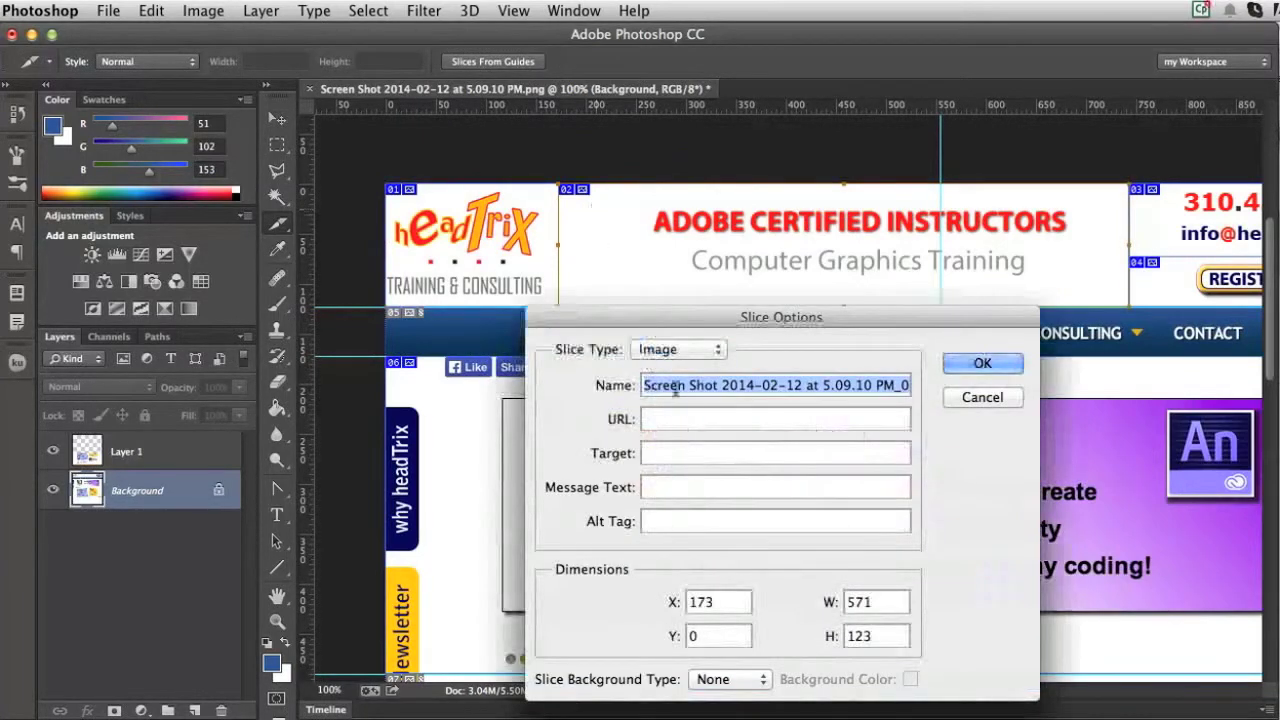
{"action": "type", "text": "header"}
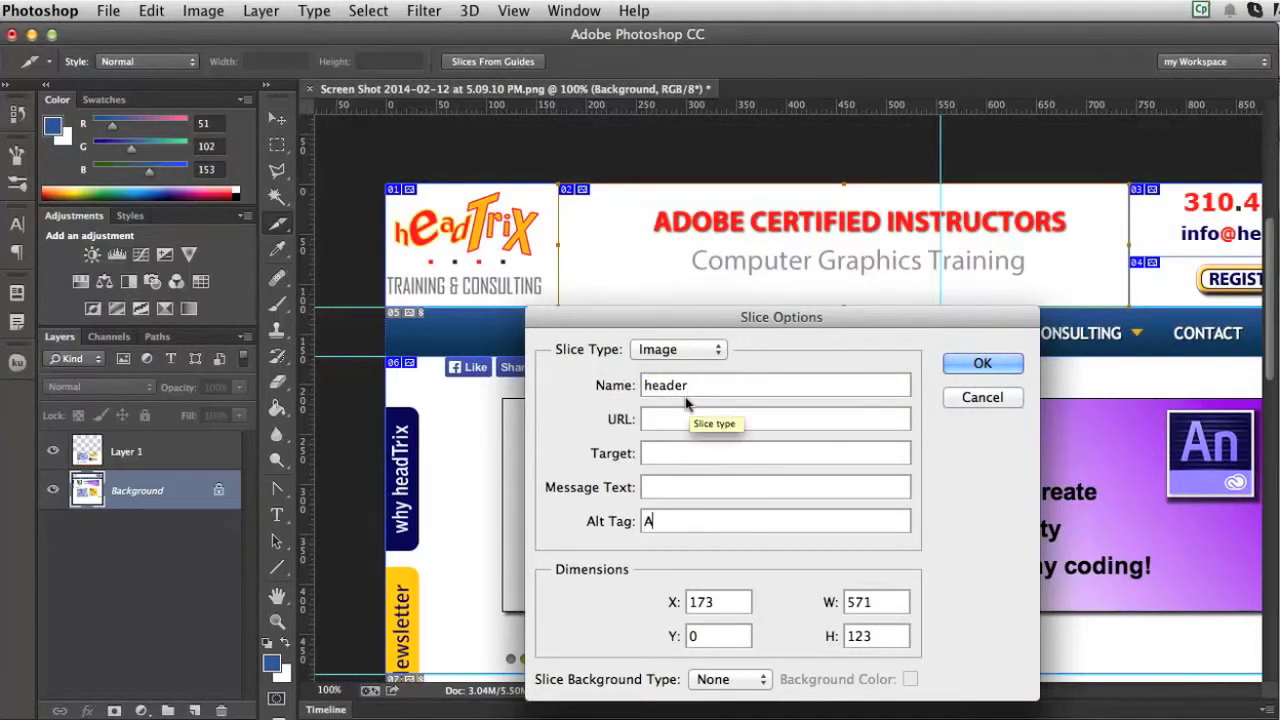
{"action": "type", "text": "dobe Certi"}
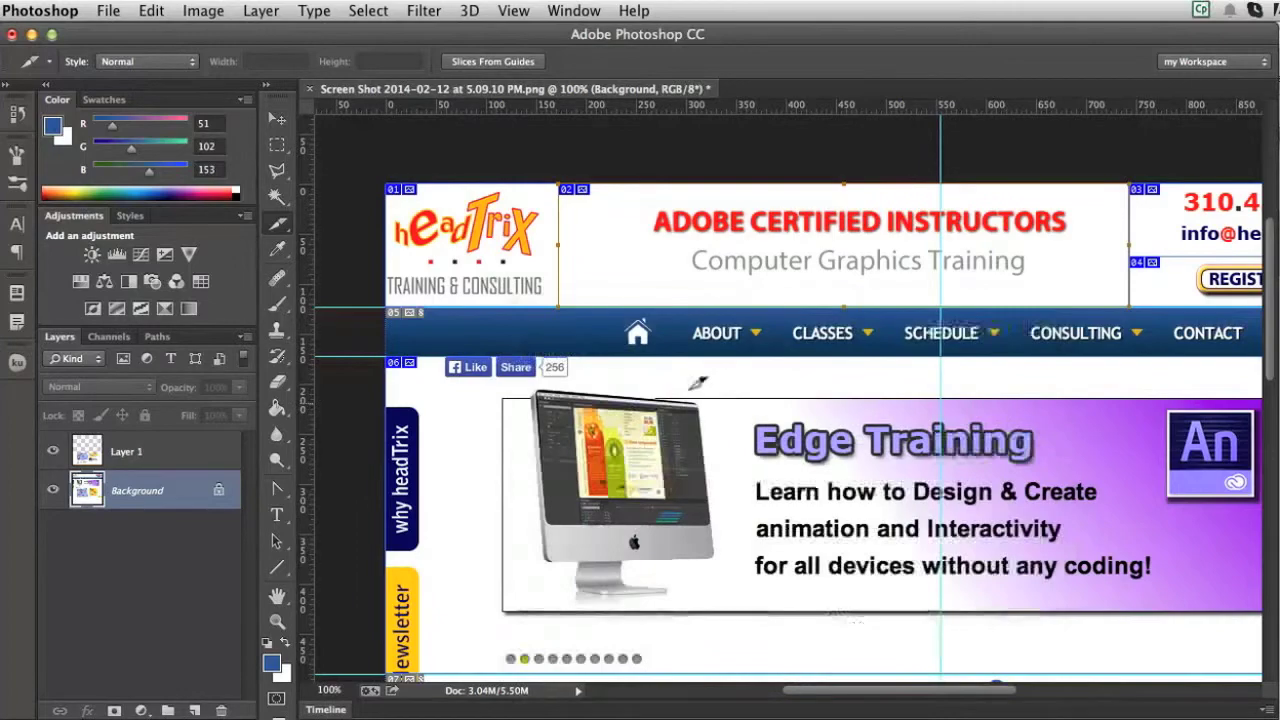
{"action": "mouse_move", "coordinate": [1163, 237]}
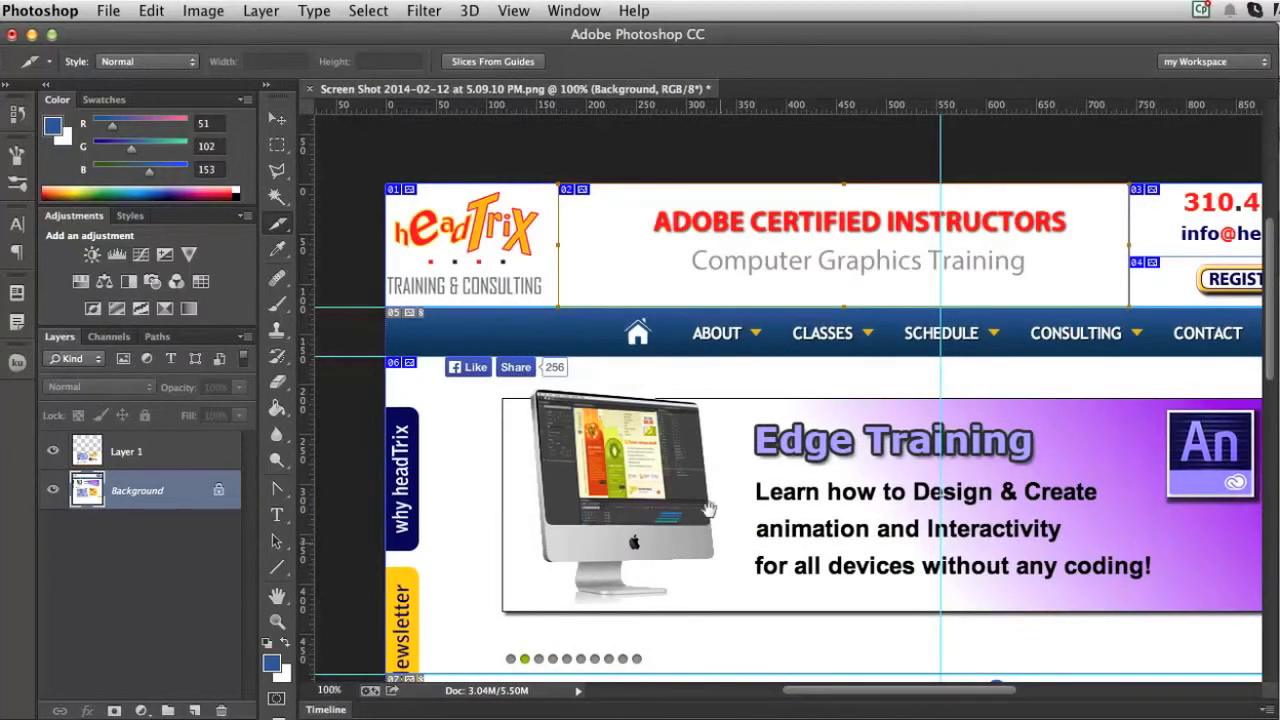
Open the Save for Web window from the File menu
{"action": "scroll", "scroll_direction": "down", "scroll_amount": 3}
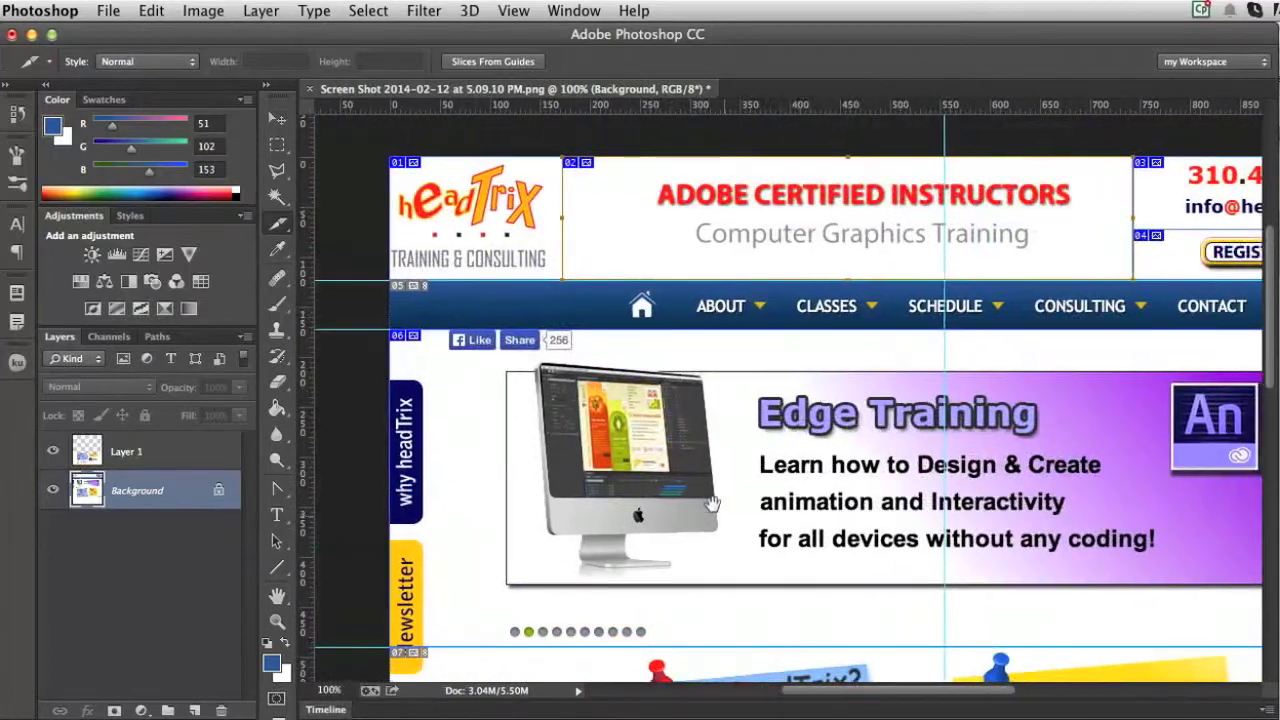
{"action": "left_click", "coordinate": [108, 11]}
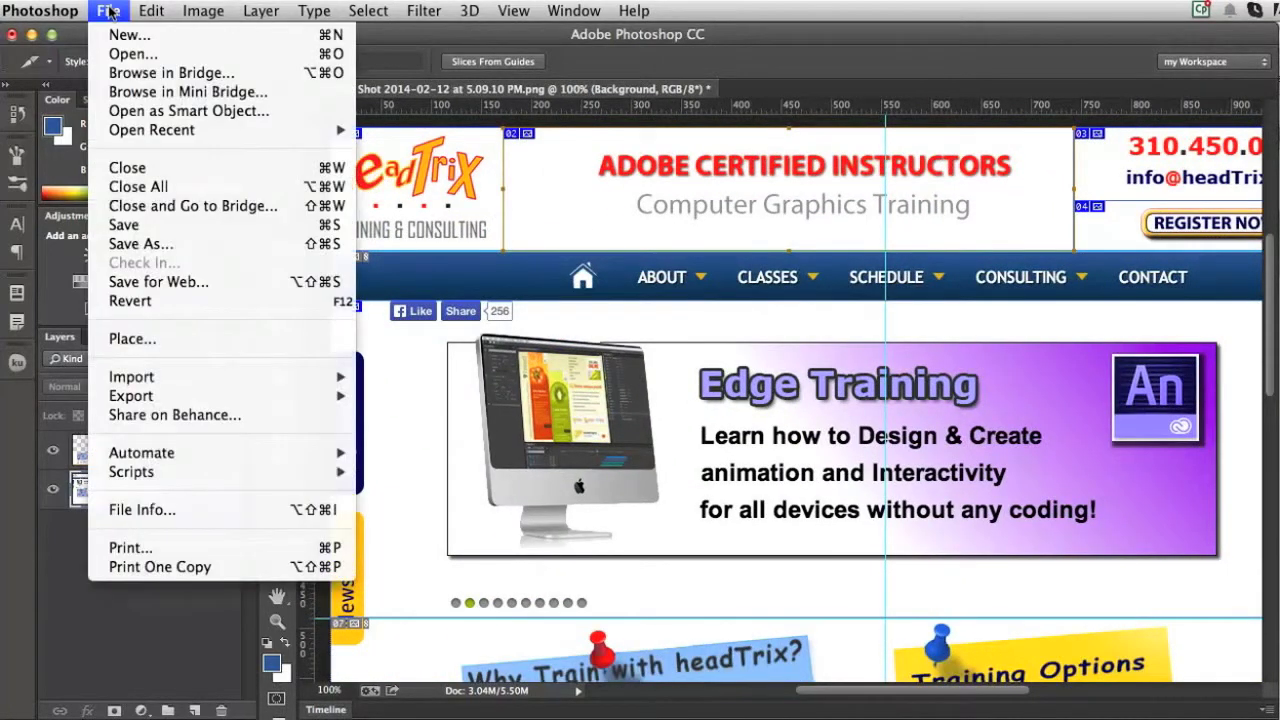
{"action": "mouse_move", "coordinate": [158, 282]}
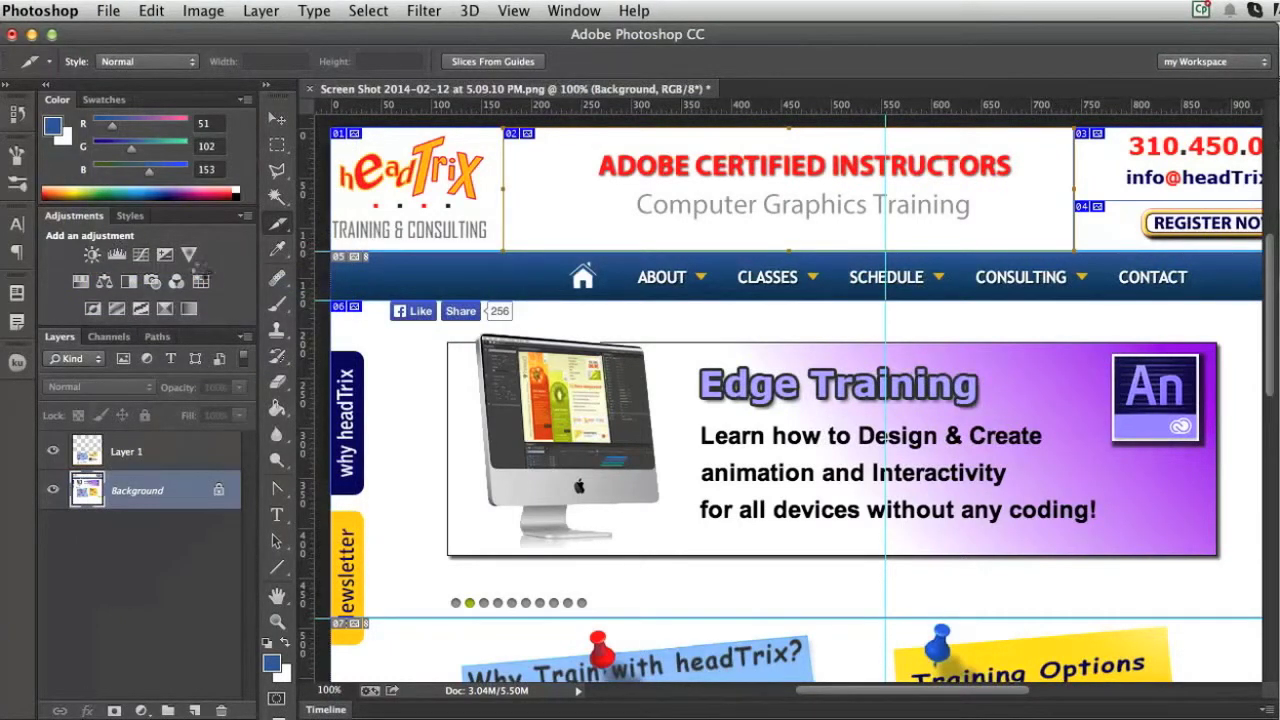
{"action": "mouse_move", "coordinate": [210, 283]}
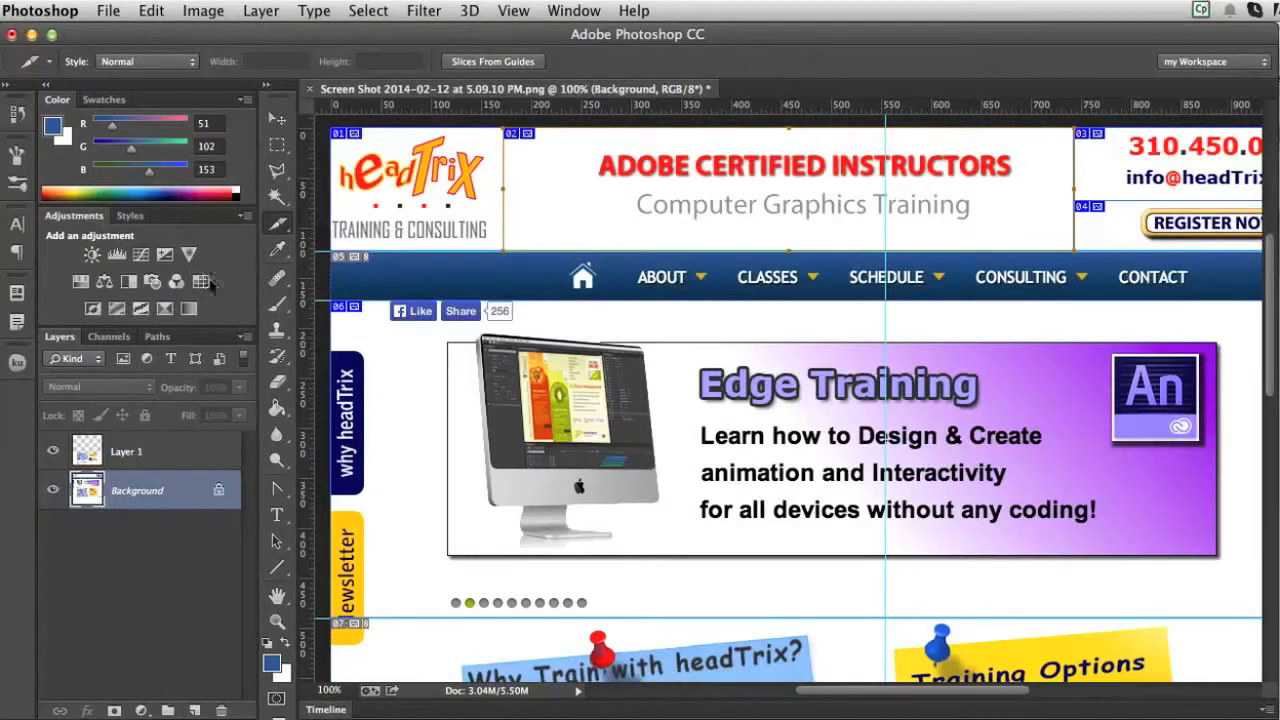
{"action": "left_click", "coordinate": [107, 10]}
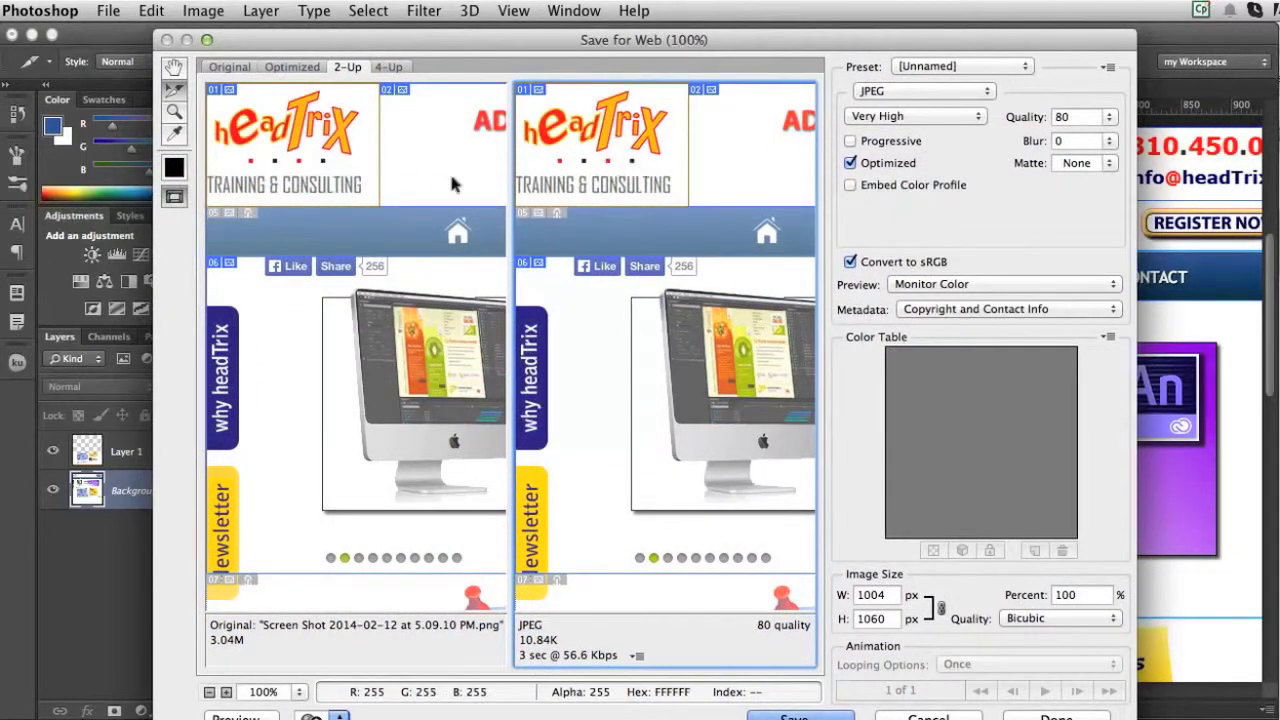
Set the navigation-bar slice's output format to GIF
{"action": "left_click", "coordinate": [960, 66]}
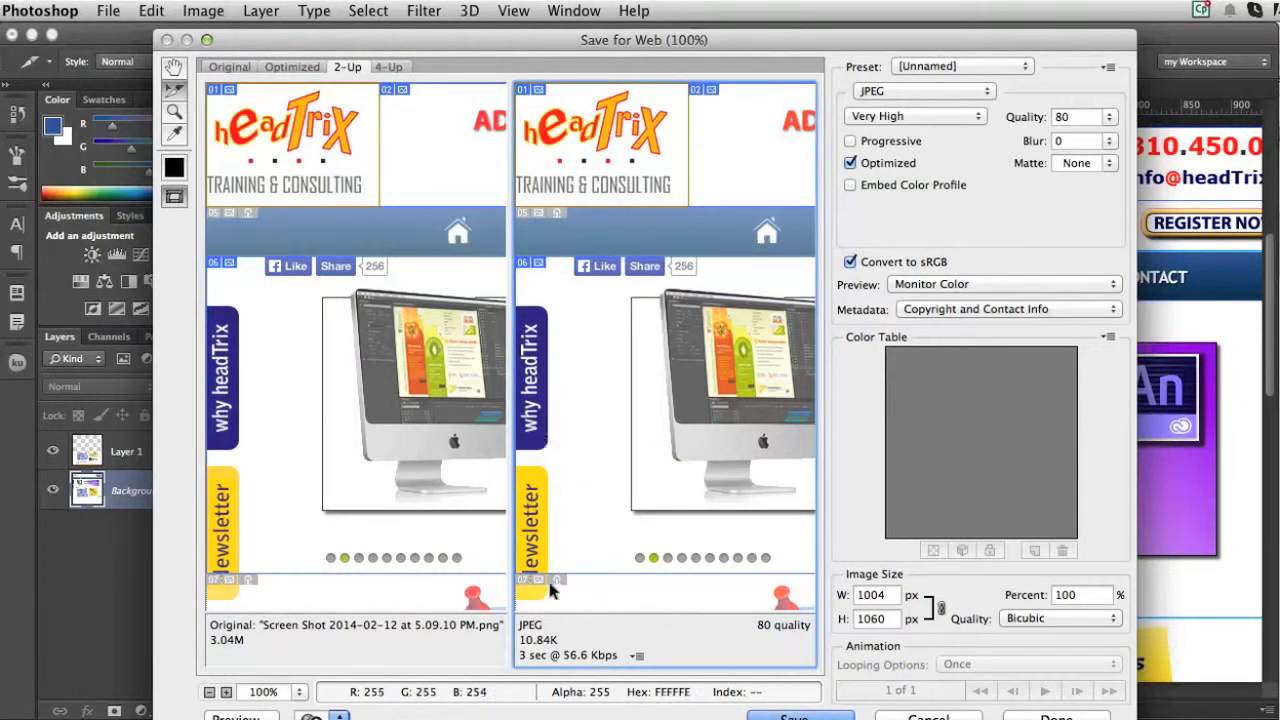
{"action": "mouse_move", "coordinate": [593, 177]}
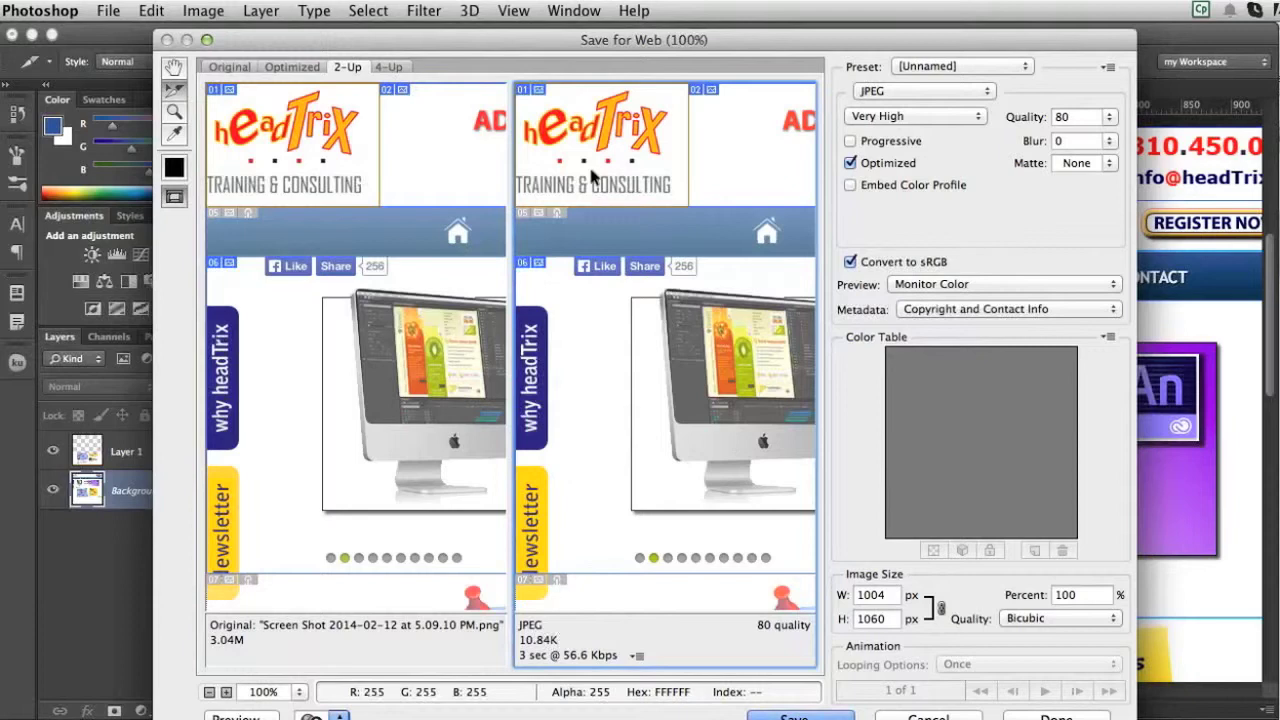
{"action": "left_click", "coordinate": [922, 91]}
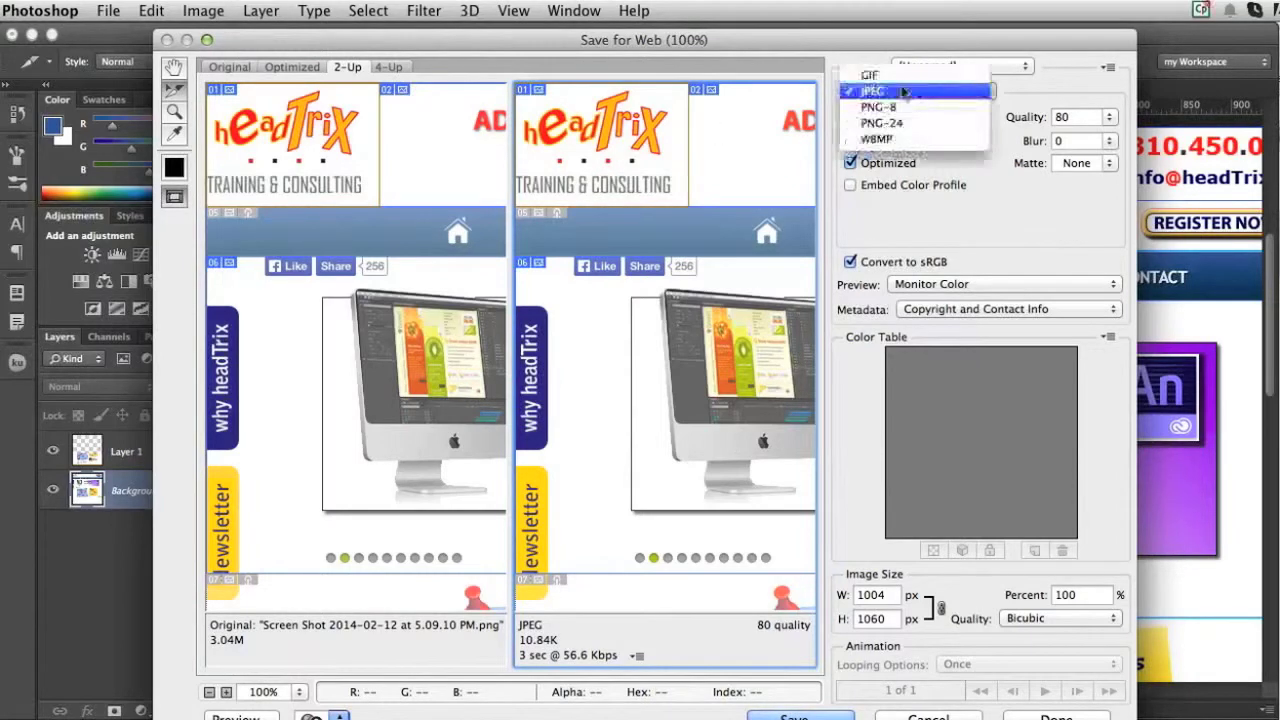
{"action": "left_click", "coordinate": [869, 75]}
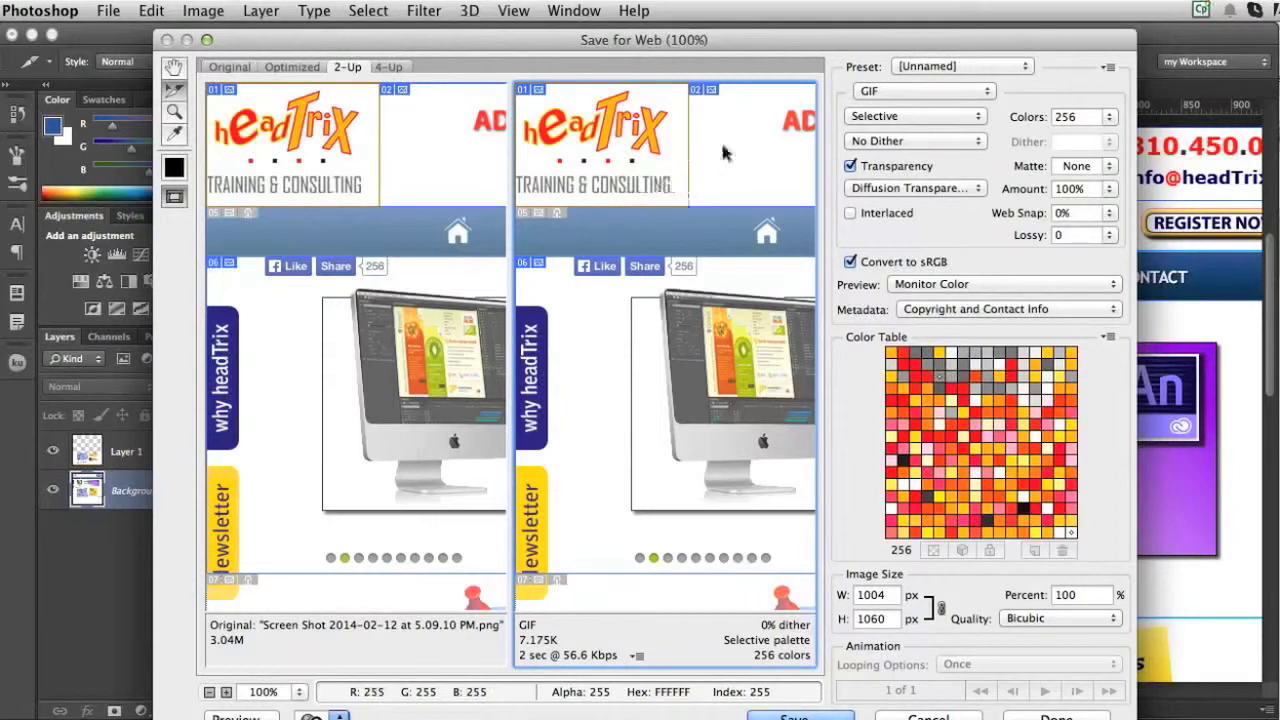
{"action": "mouse_move", "coordinate": [758, 145]}
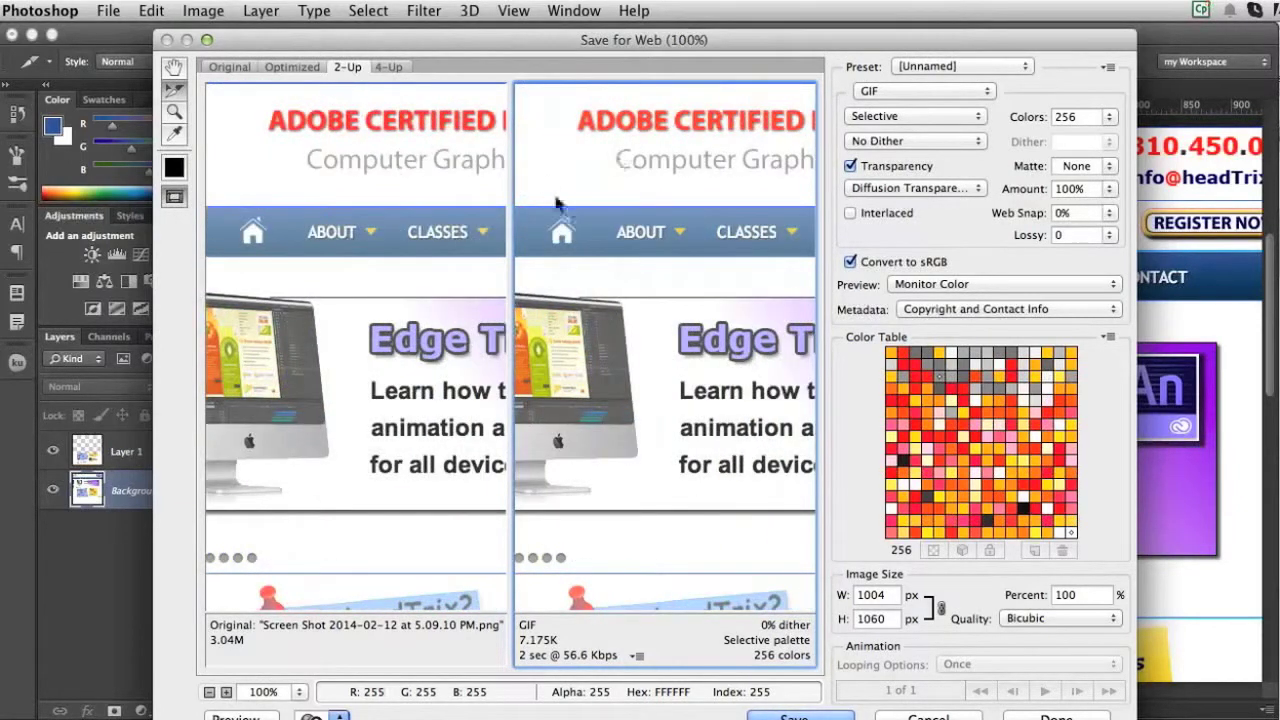
{"action": "left_click", "coordinate": [912, 91]}
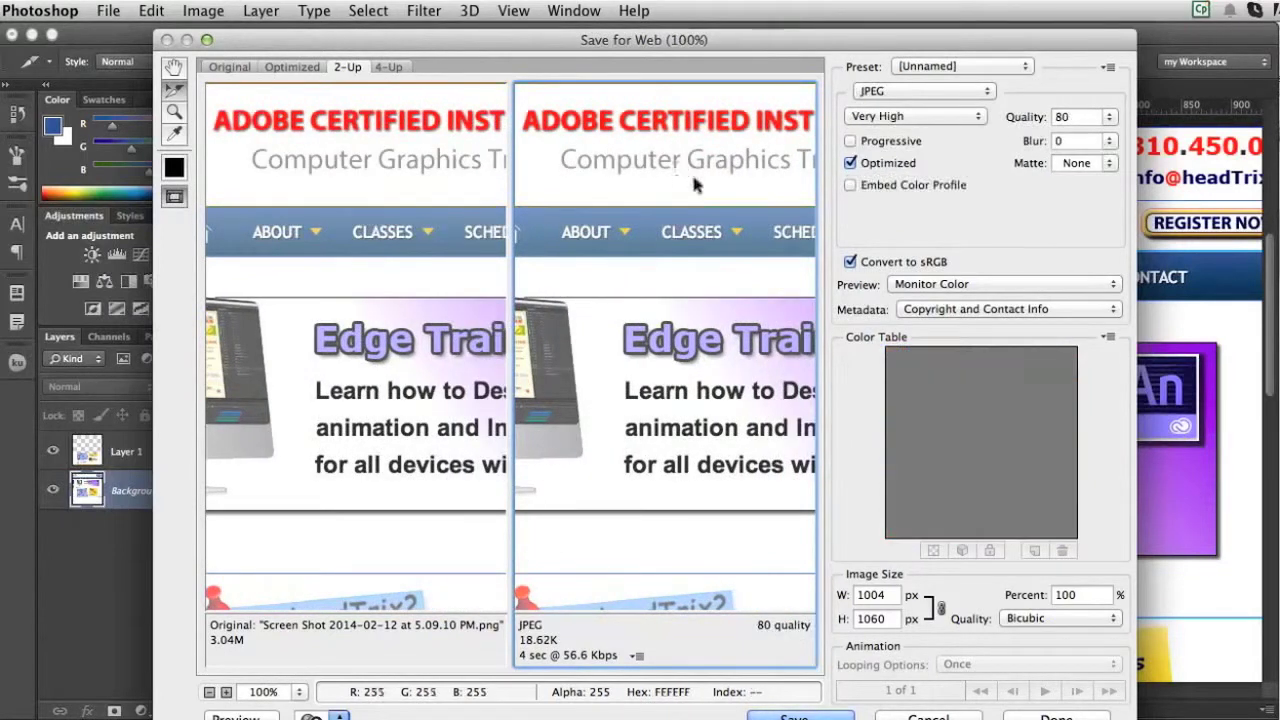
{"action": "left_click", "coordinate": [920, 91]}
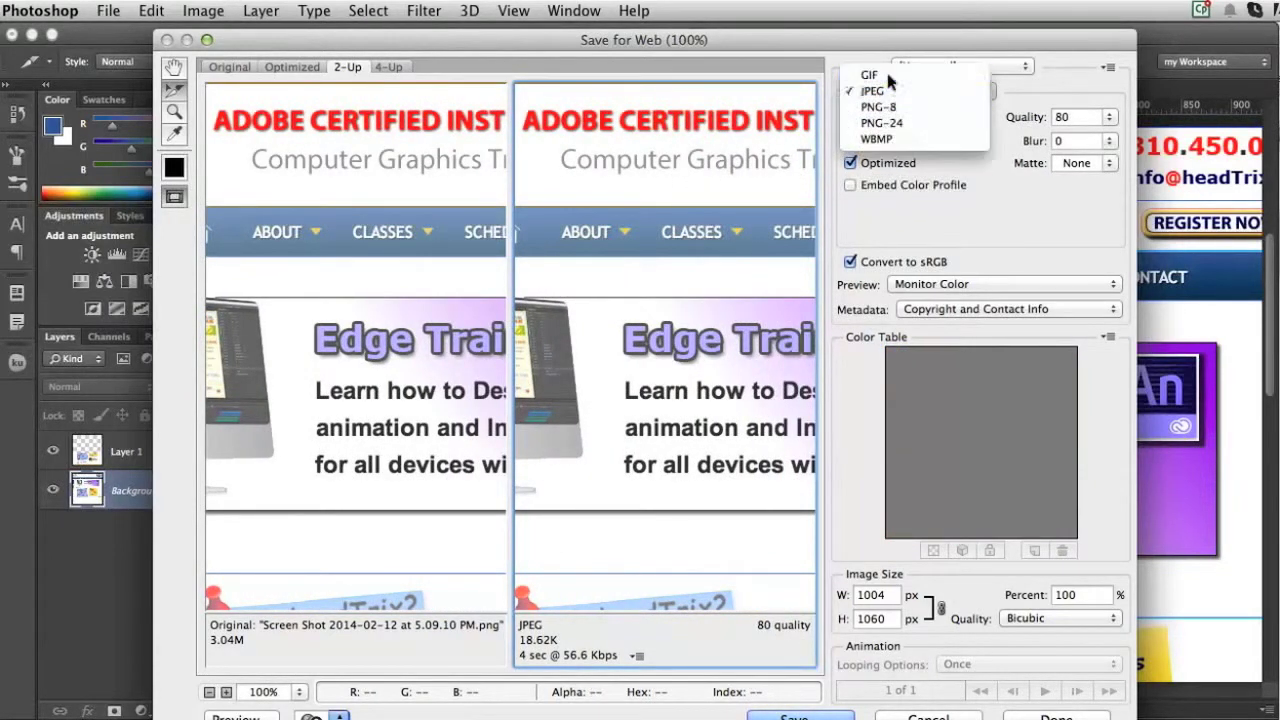
{"action": "left_click", "coordinate": [868, 74]}
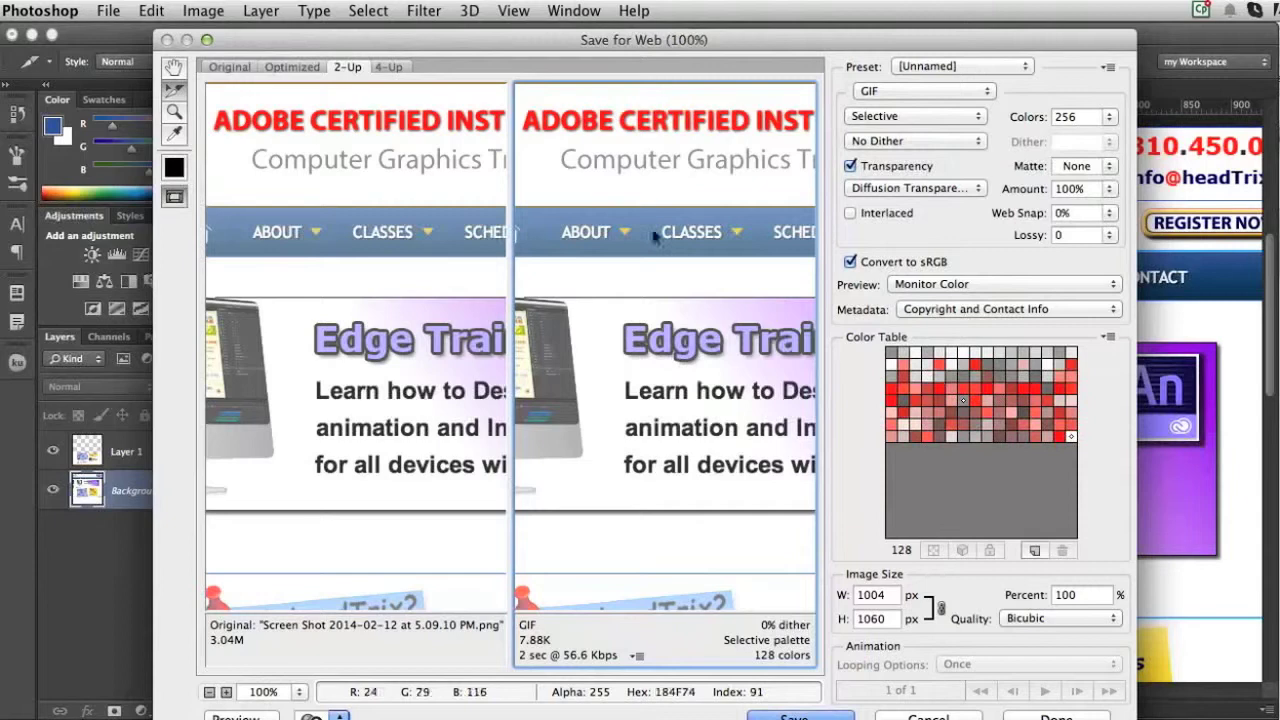
{"action": "mouse_move", "coordinate": [615, 230]}
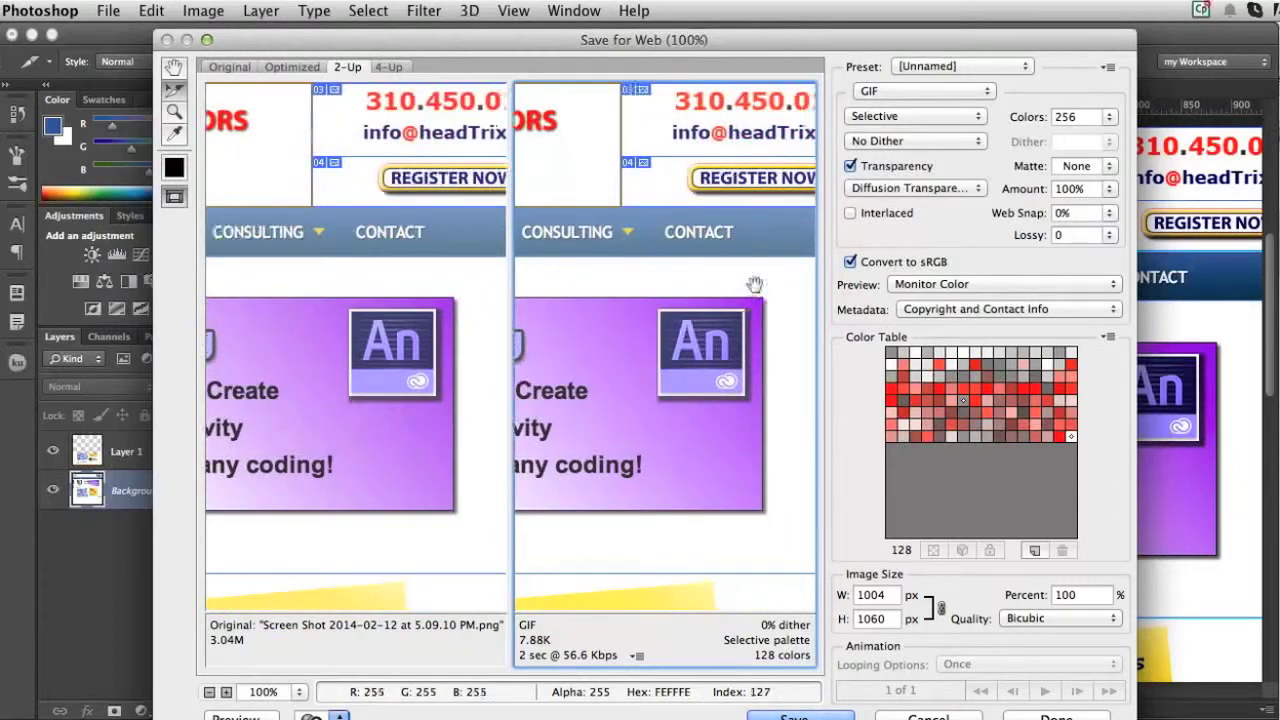
Set the Register Now slice to export as Very High quality JPEG
{"action": "left_click", "coordinate": [920, 91]}
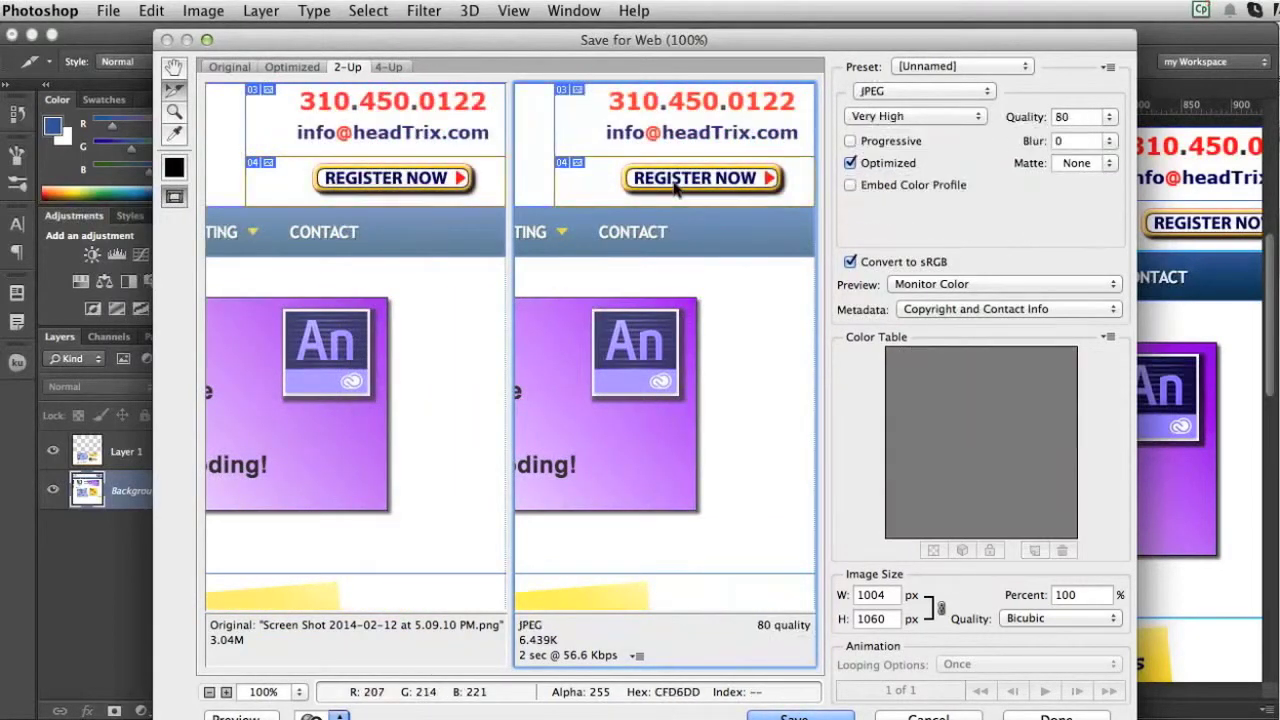
{"action": "mouse_move", "coordinate": [925, 105]}
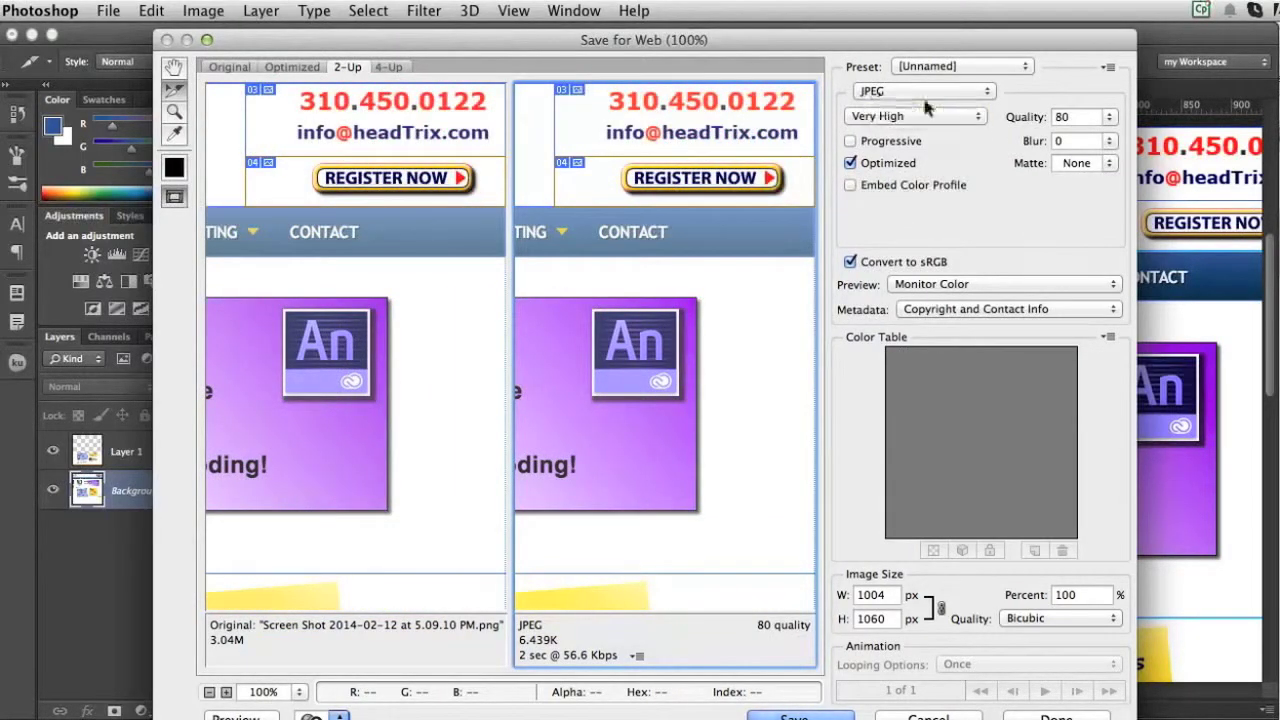
{"action": "left_click", "coordinate": [923, 91]}
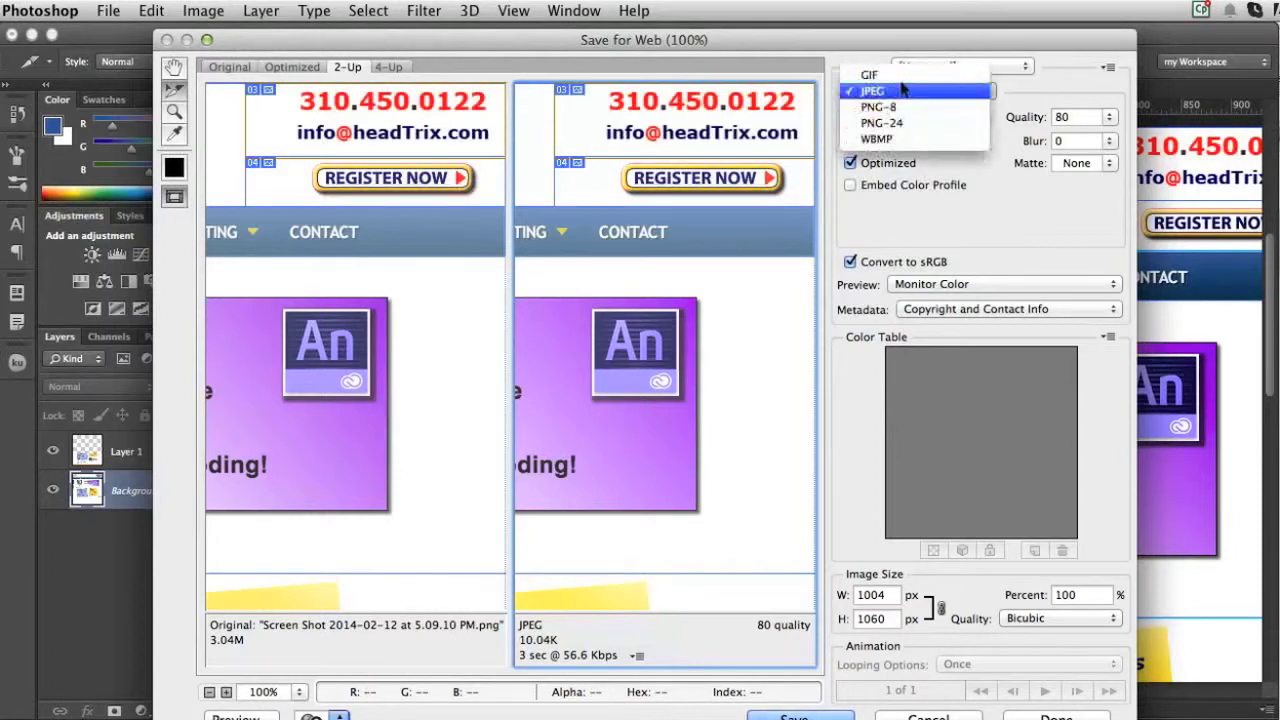
{"action": "left_click", "coordinate": [871, 91]}
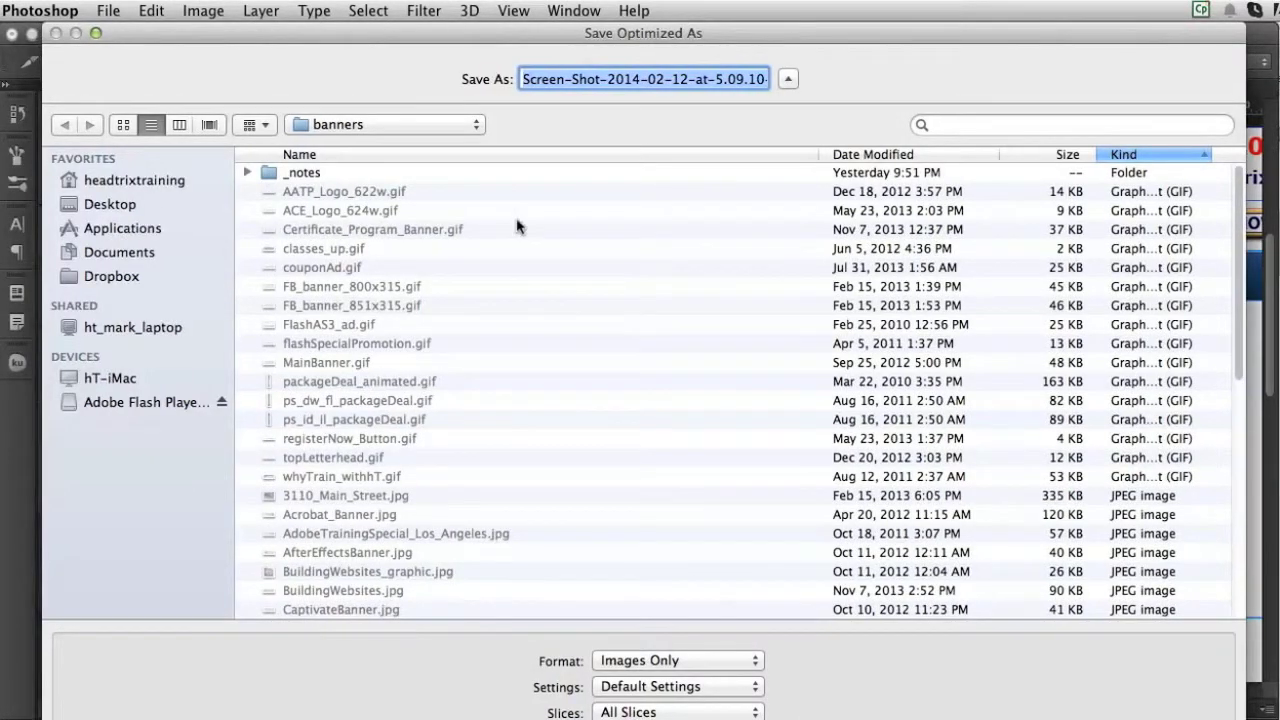
Save index as HTML and Images in new Desktop folder 'Slicing UP Photoshop Files'
{"action": "left_click", "coordinate": [111, 204]}
{"action": "type", "text": "Slicing UP Photoshop Files"}
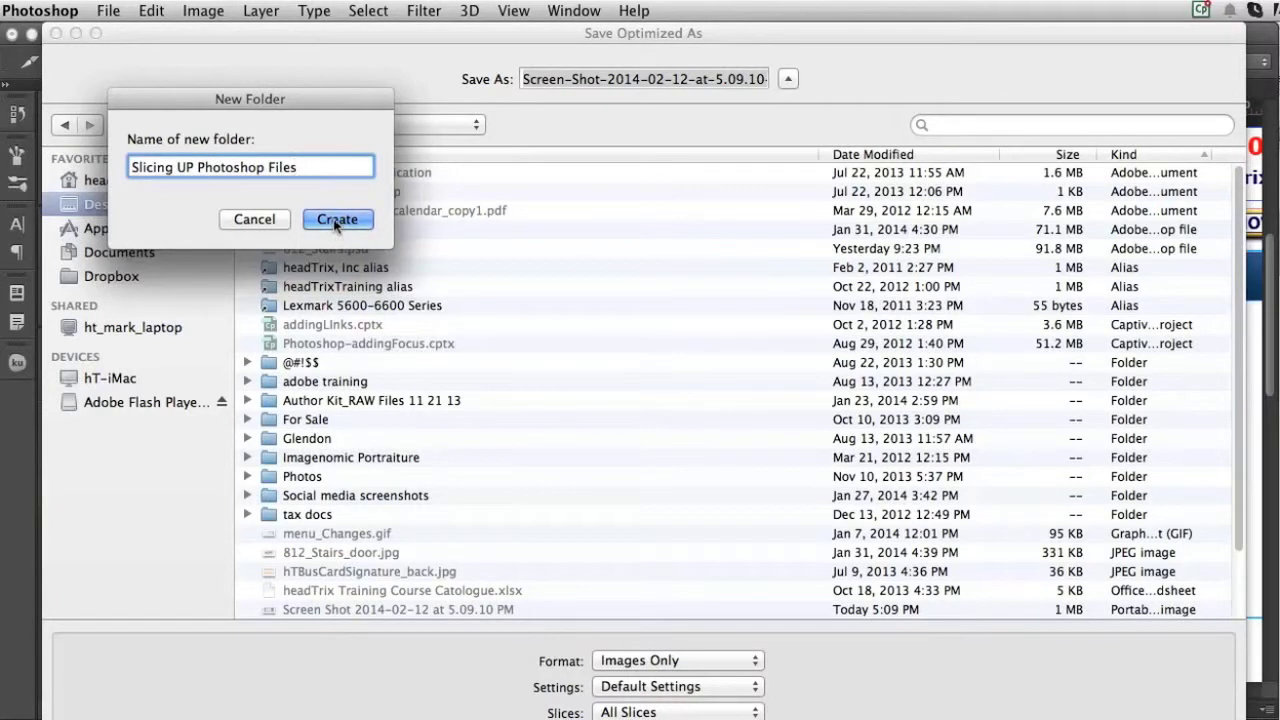
{"action": "left_click", "coordinate": [338, 219]}
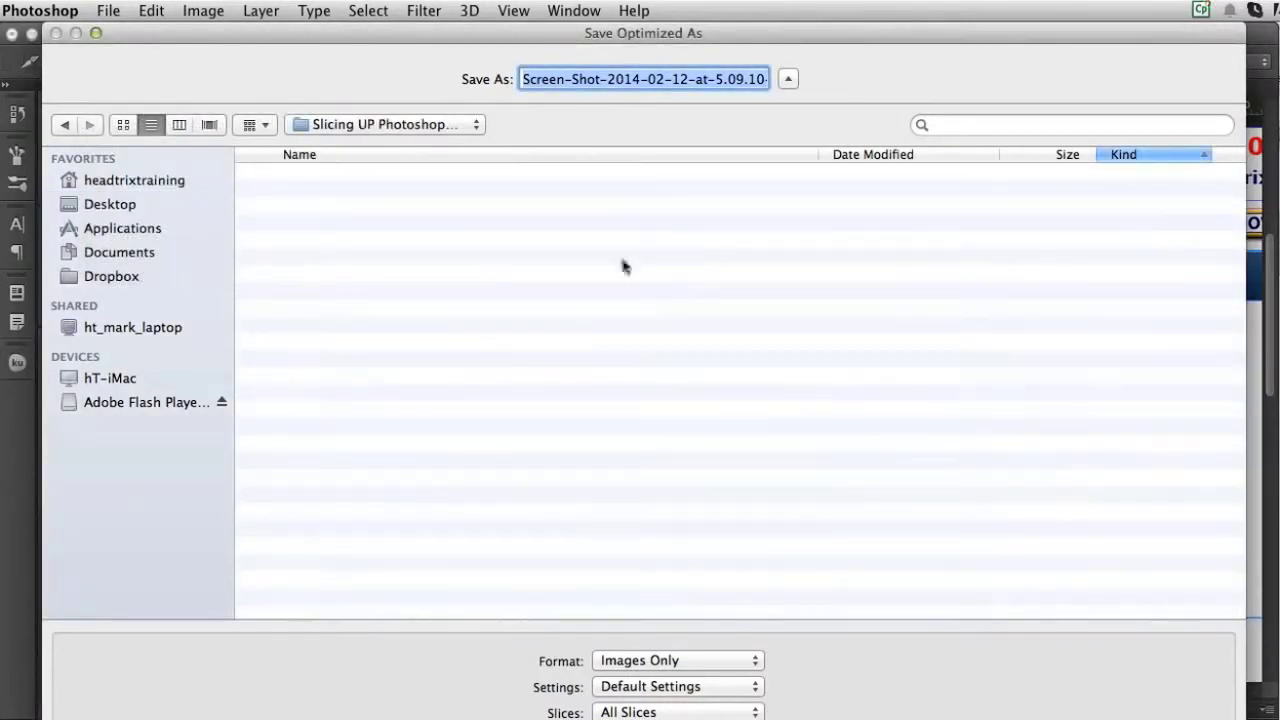
{"action": "type", "text": "in.jpg"}
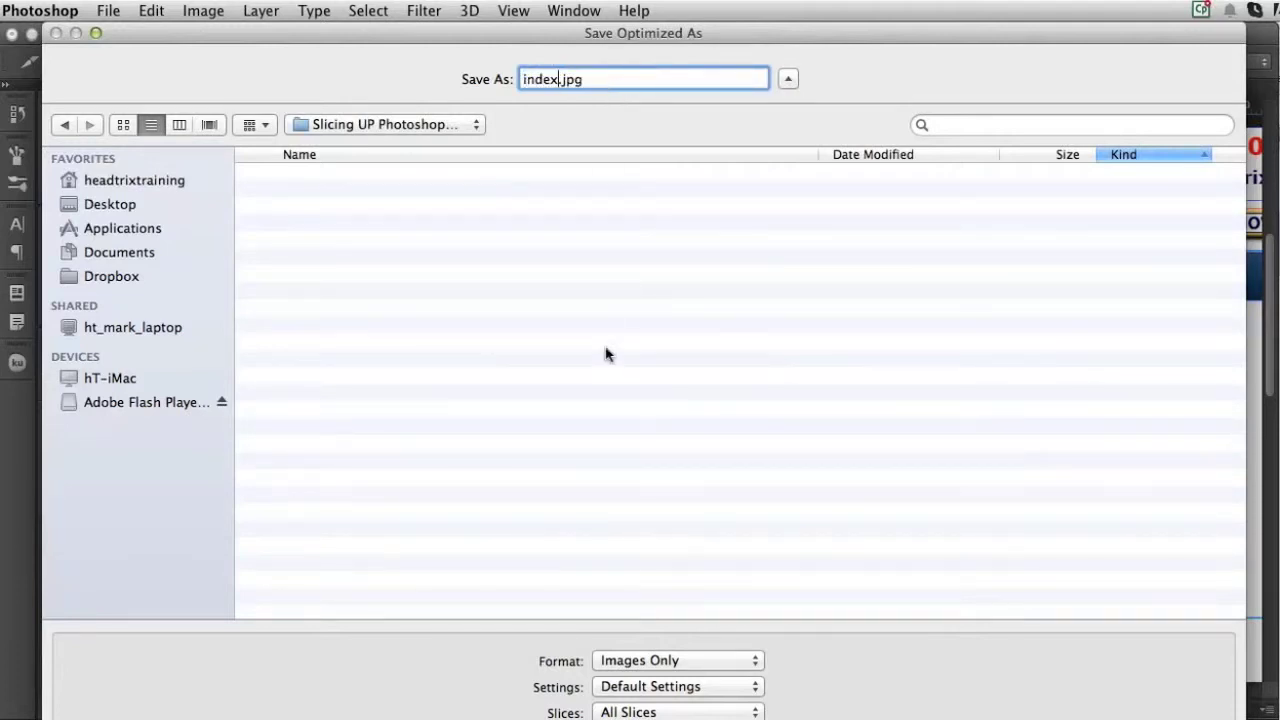
{"action": "mouse_move", "coordinate": [675, 351]}
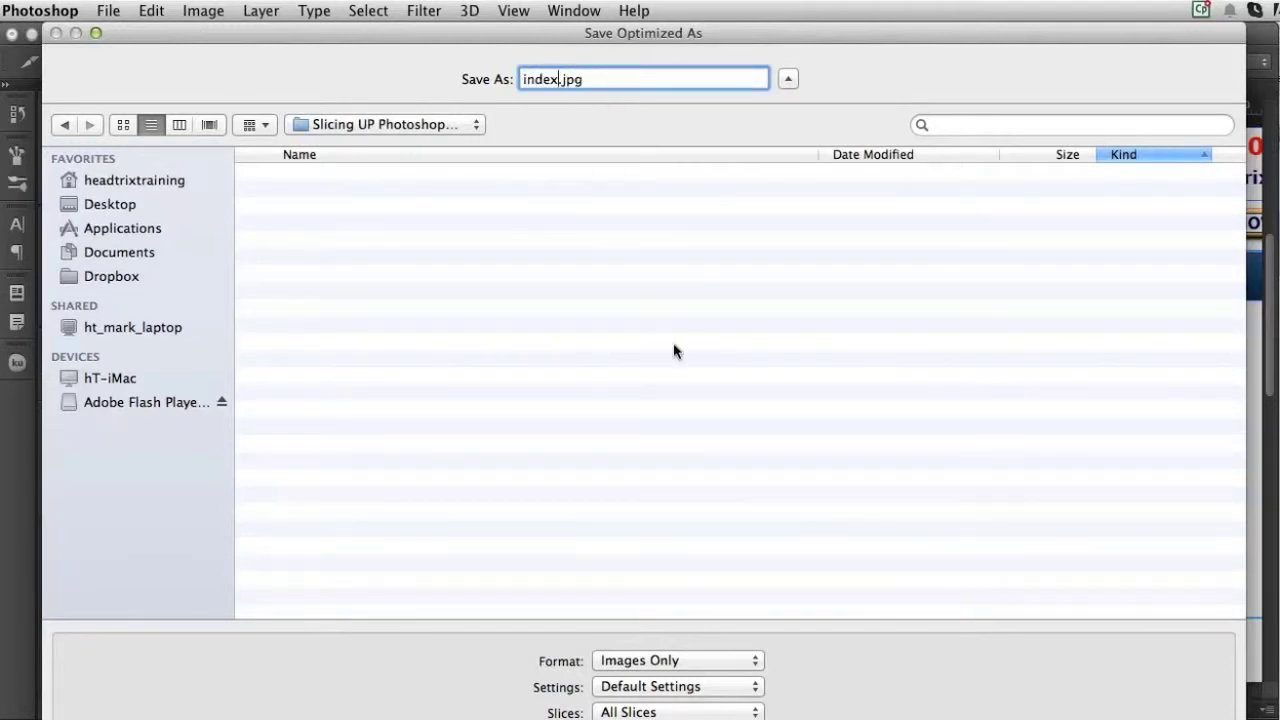
{"action": "mouse_move", "coordinate": [673, 512]}
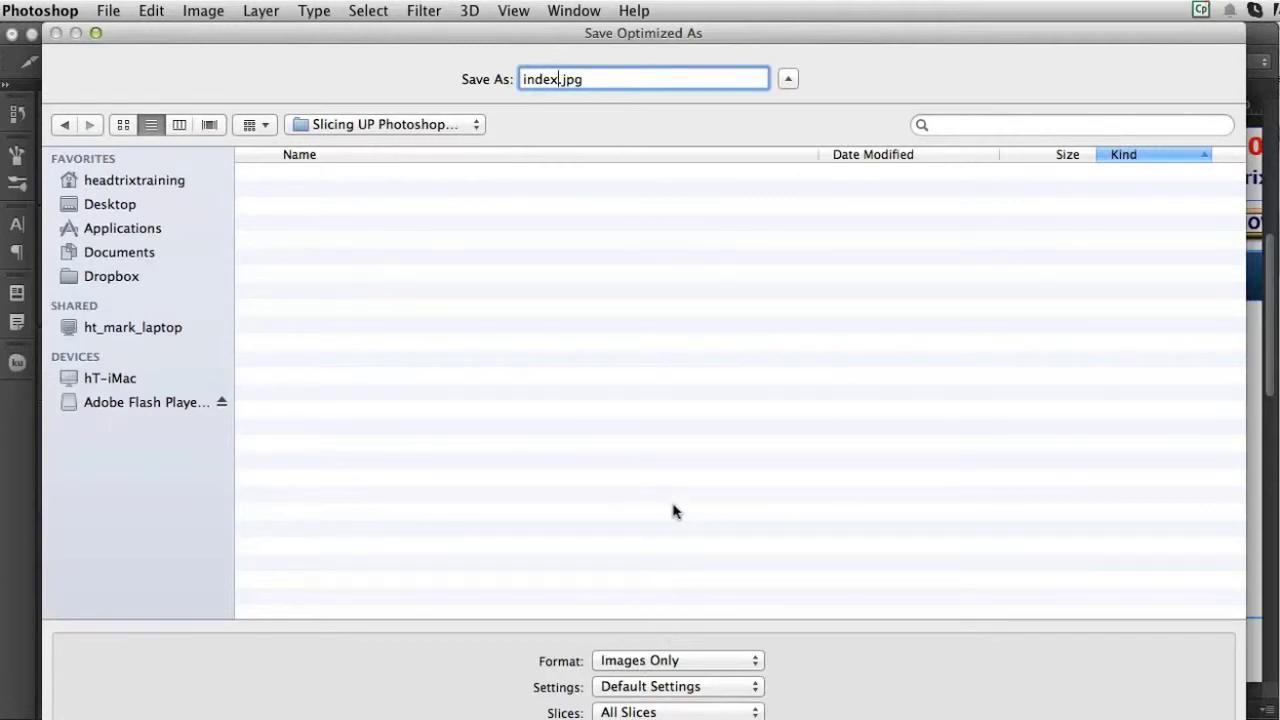
{"action": "mouse_move", "coordinate": [678, 654]}
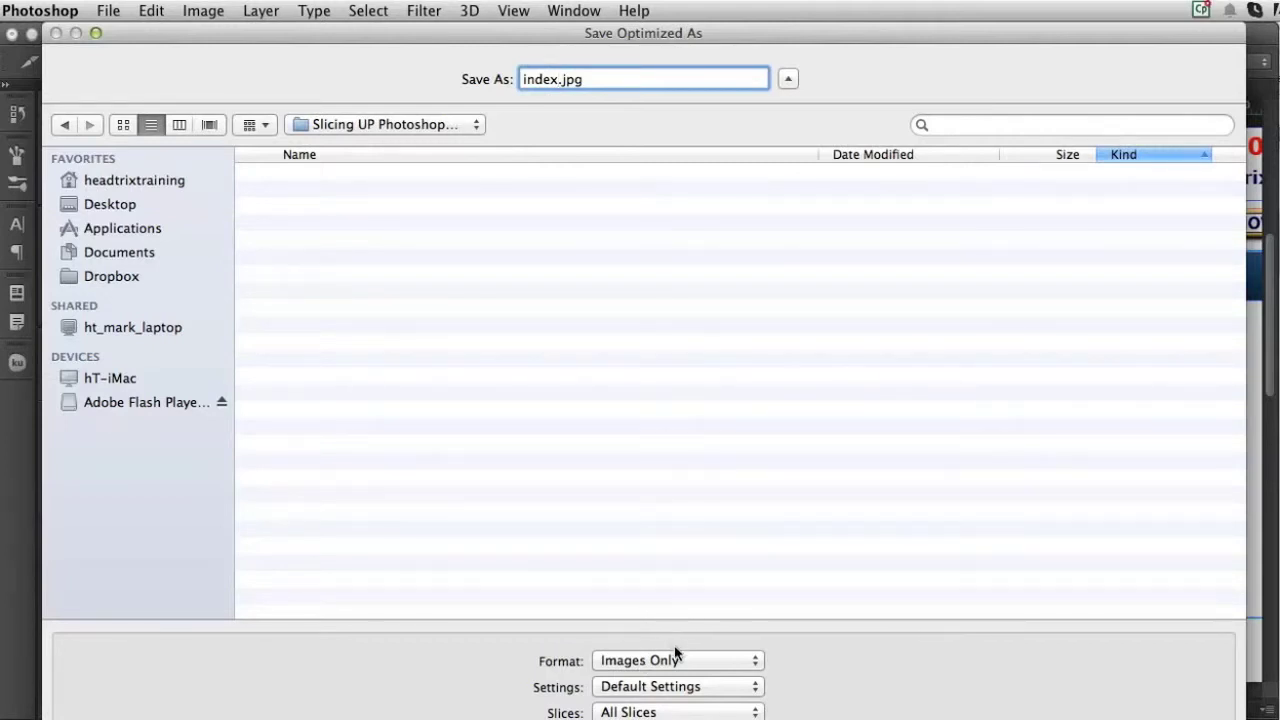
{"action": "left_click", "coordinate": [677, 660]}
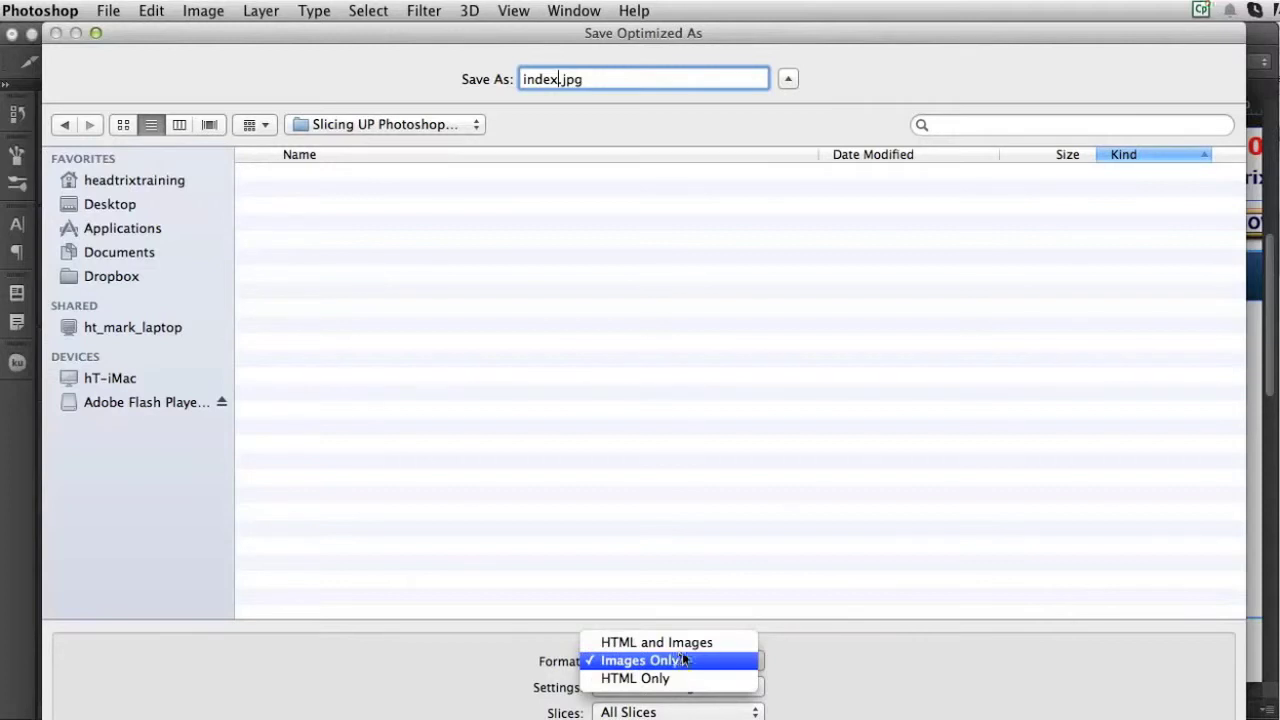
{"action": "left_click", "coordinate": [657, 642]}
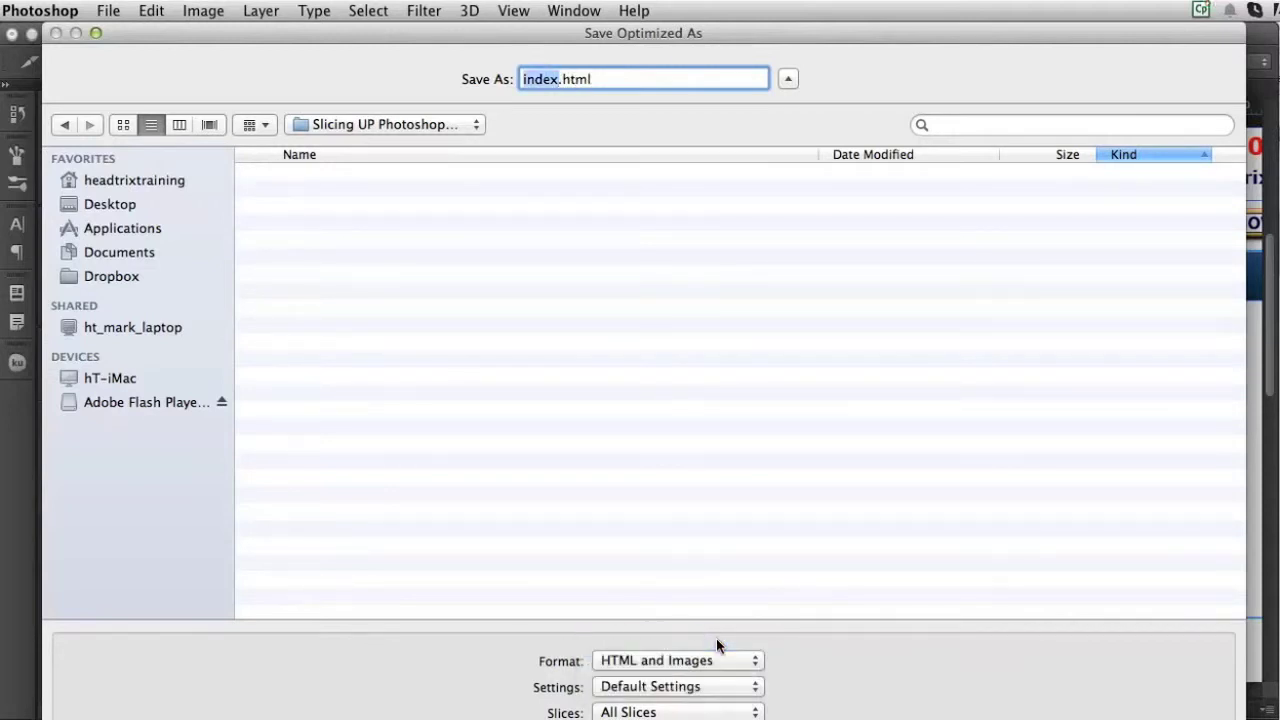
{"action": "mouse_move", "coordinate": [560, 688]}
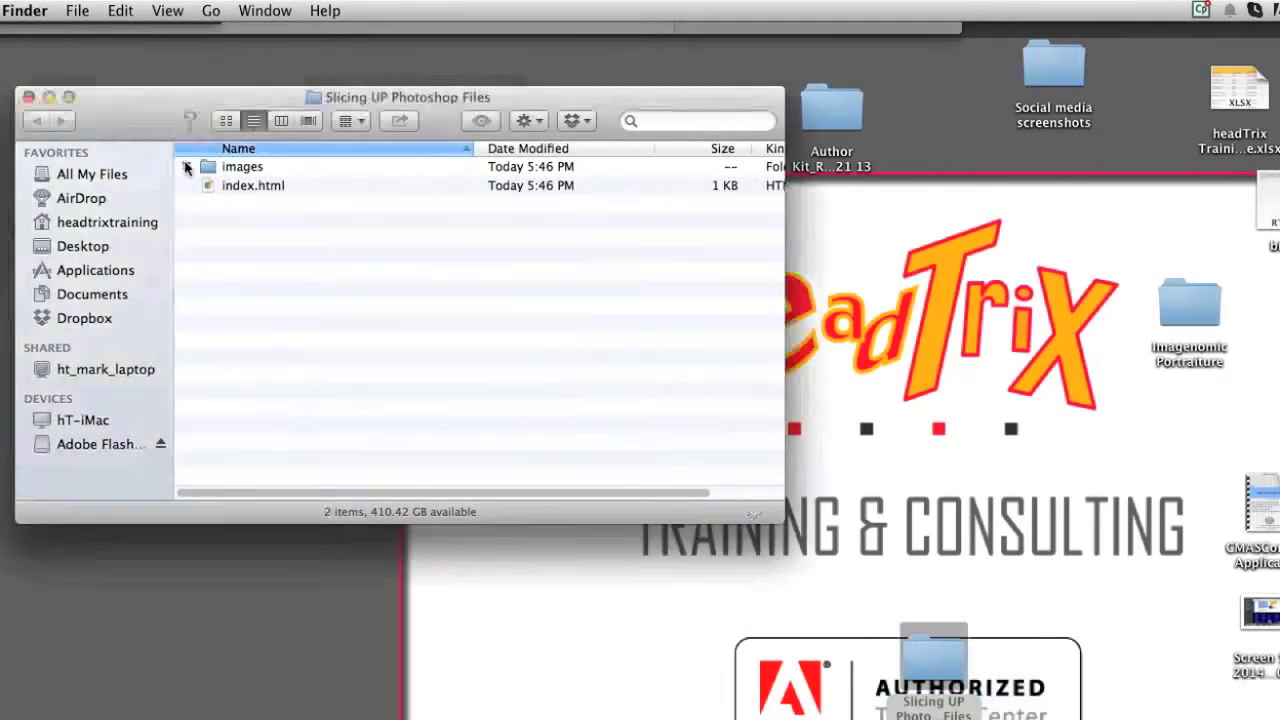
Expand the images folder beside index.html to list the sliced GIFs and JPEGs
{"action": "left_click", "coordinate": [187, 166]}
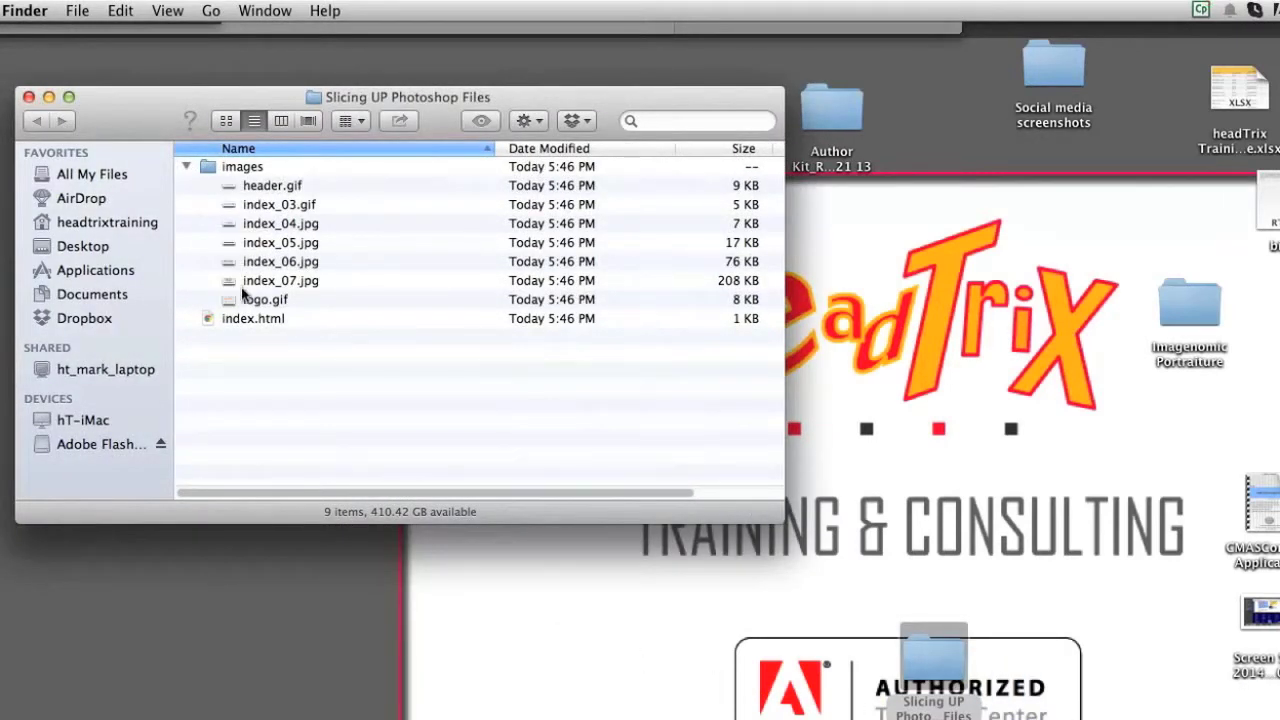
{"action": "left_click", "coordinate": [264, 299]}
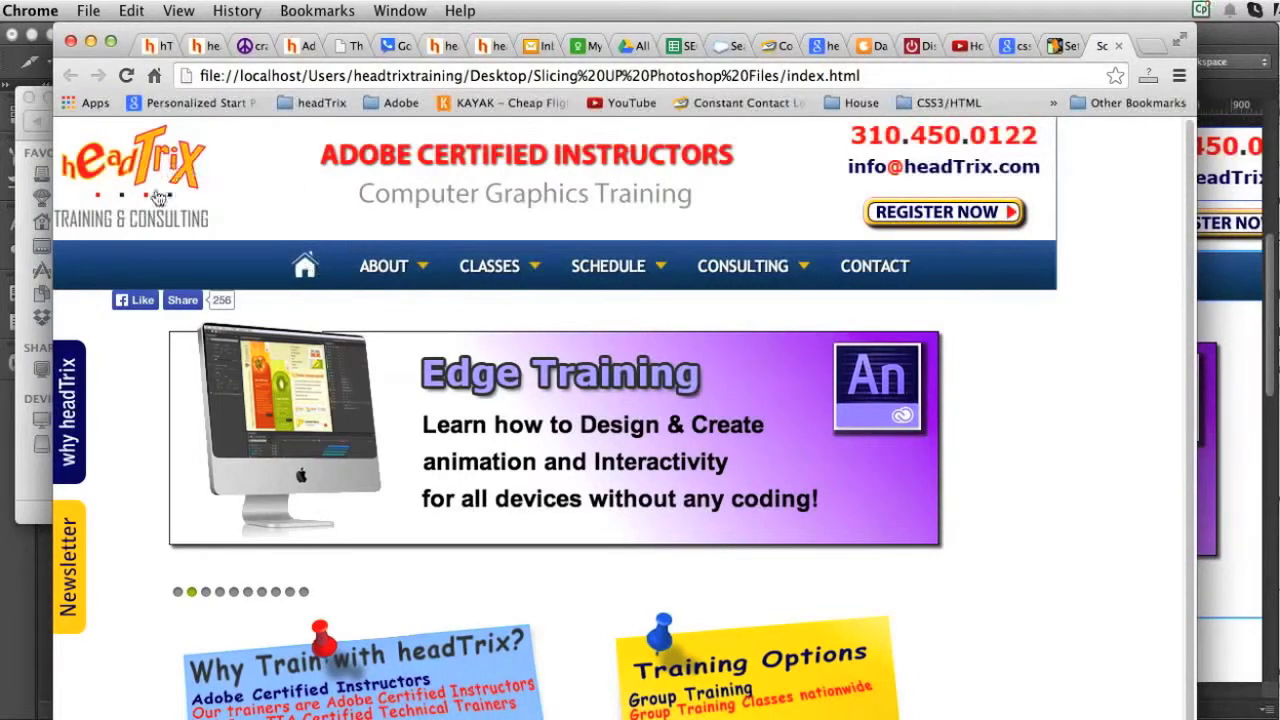
{"action": "mouse_move", "coordinate": [148, 194]}
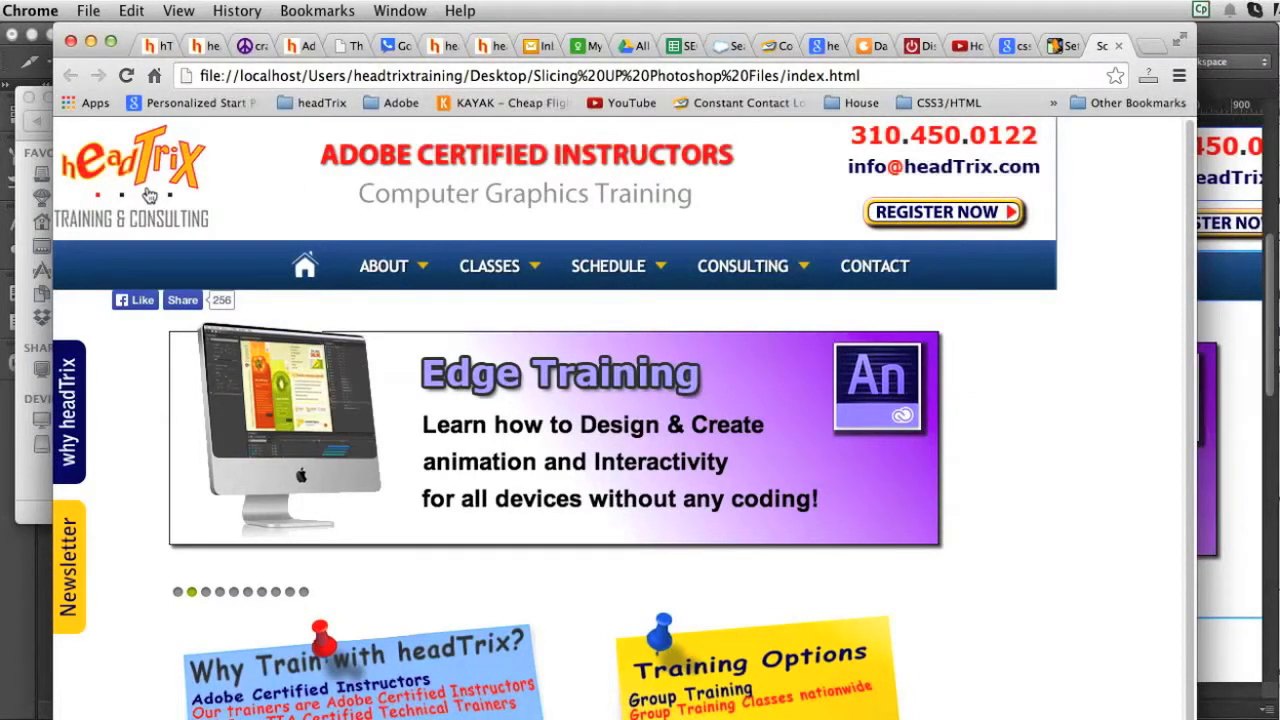
{"action": "mouse_move", "coordinate": [615, 595]}
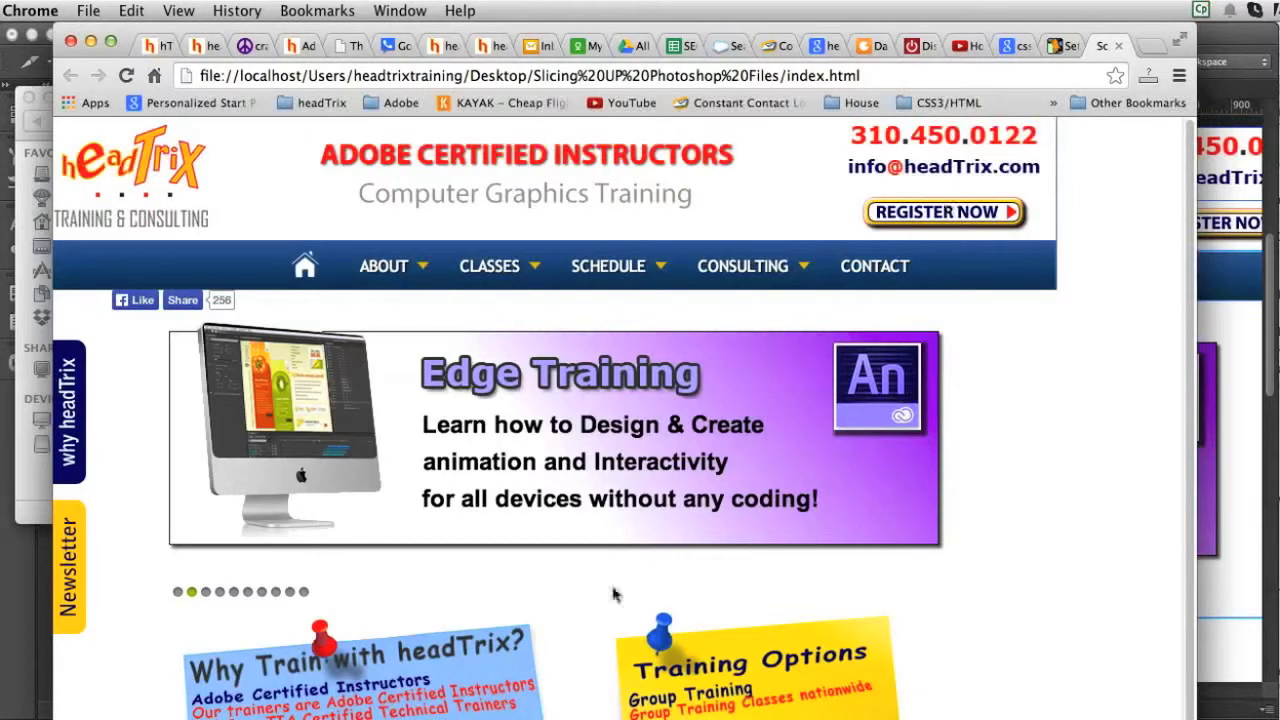
{"action": "mouse_move", "coordinate": [519, 405]}
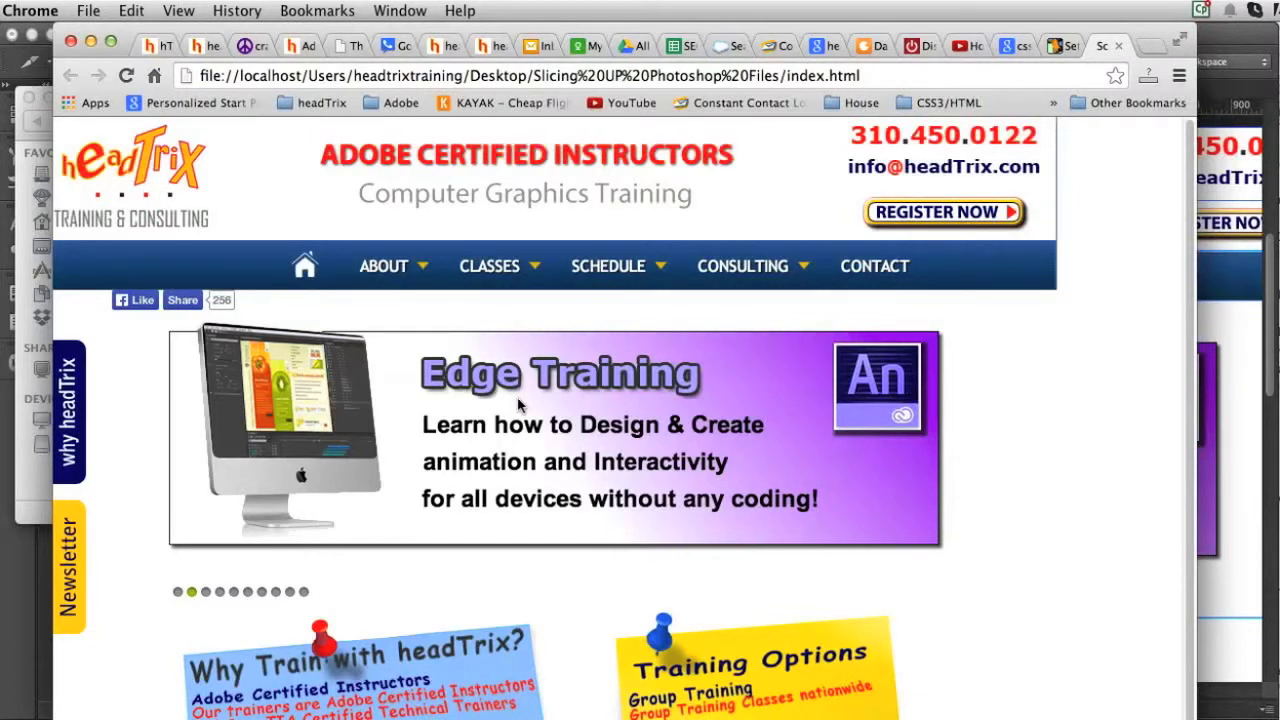
{"action": "mouse_move", "coordinate": [585, 610]}
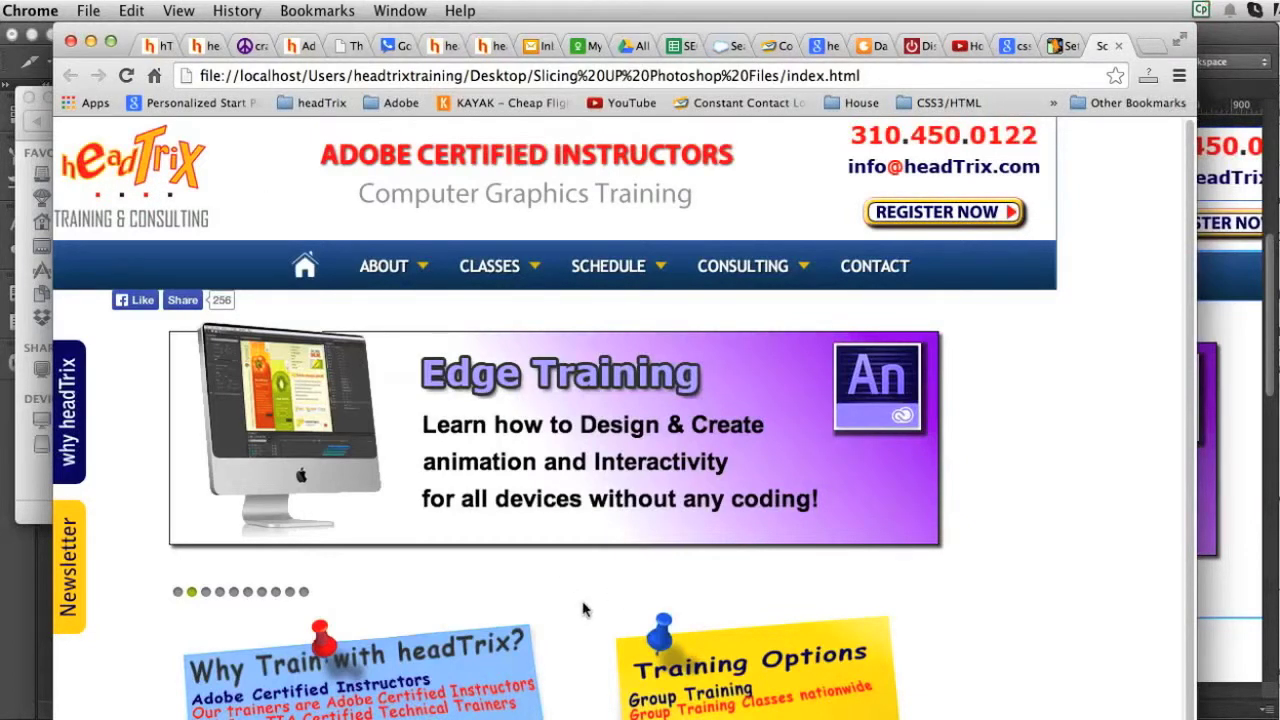
{"action": "mouse_move", "coordinate": [630, 518]}
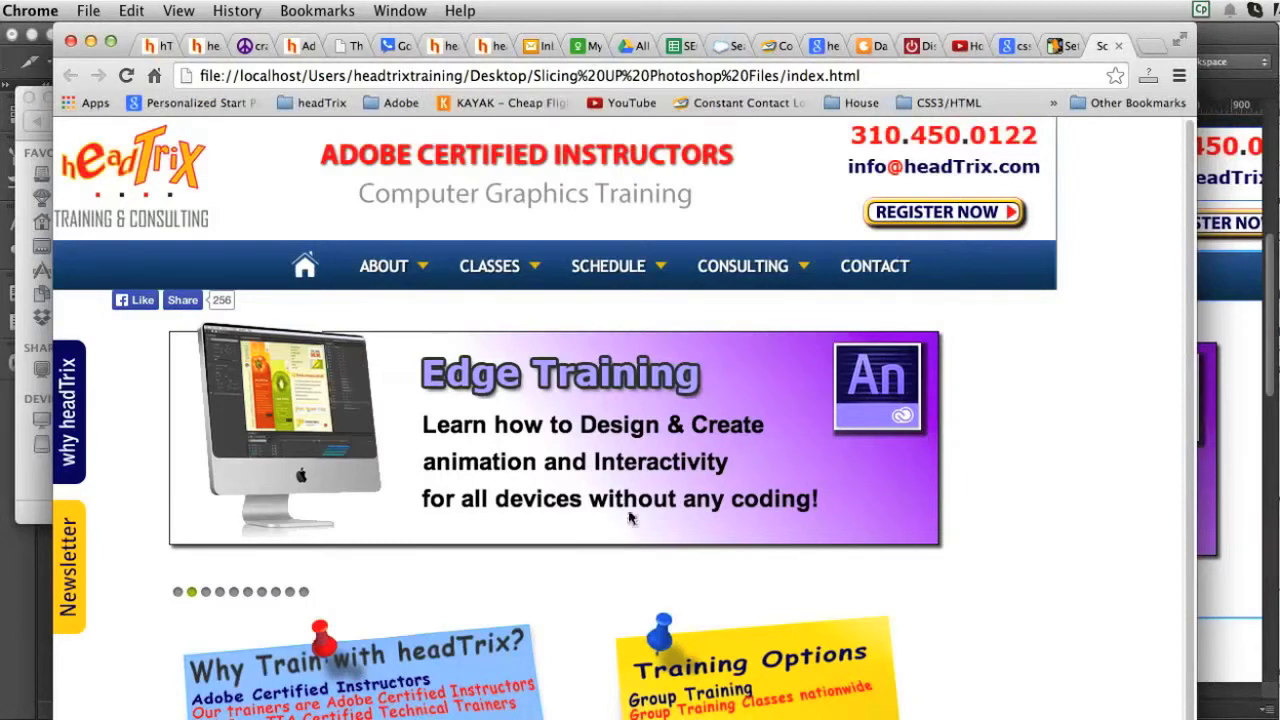